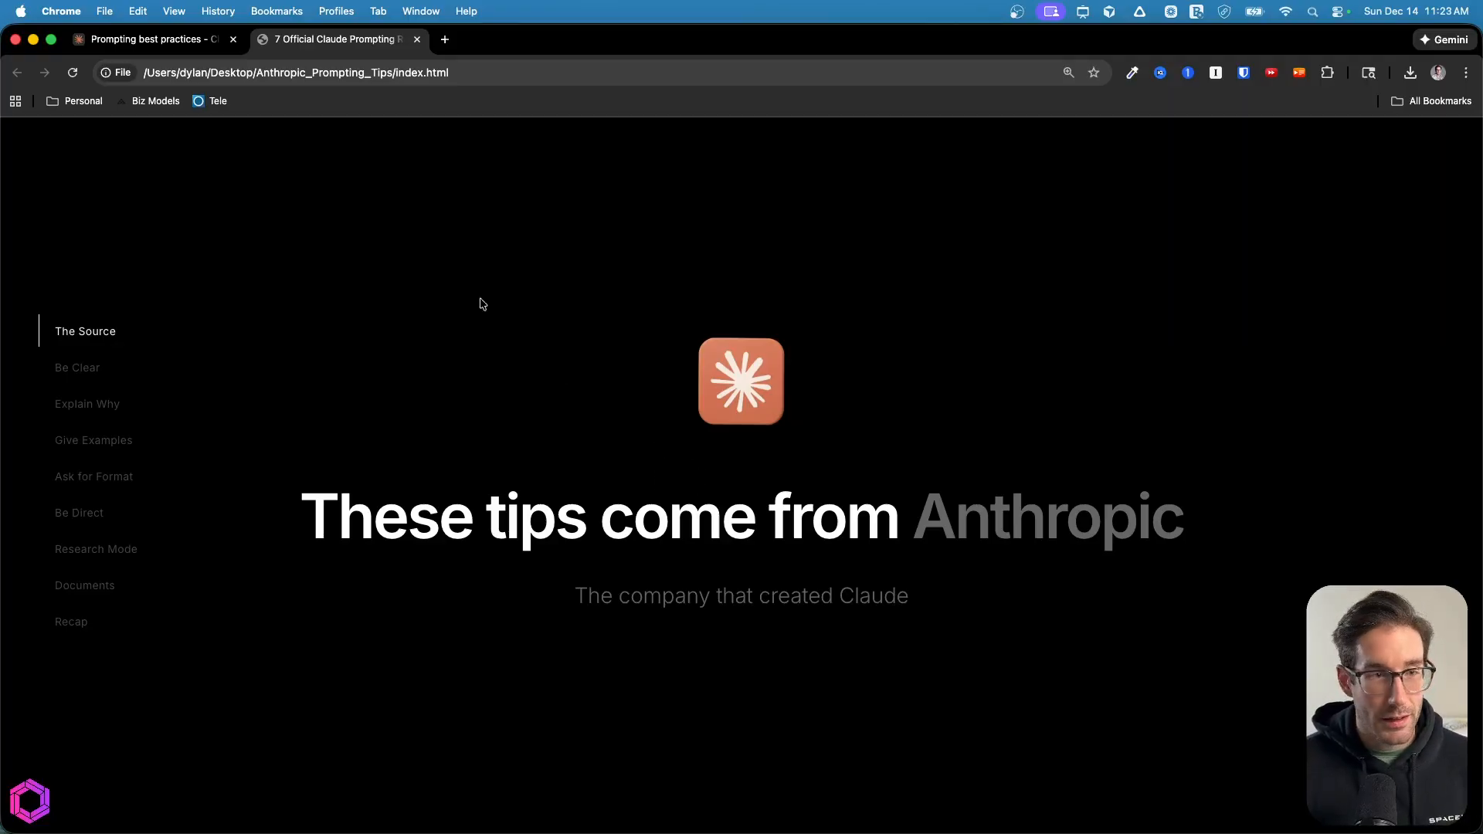
Switch to the Prompting best practices guide and scroll within its General principles section.
{"action": "left_click", "coordinate": [152, 39]}
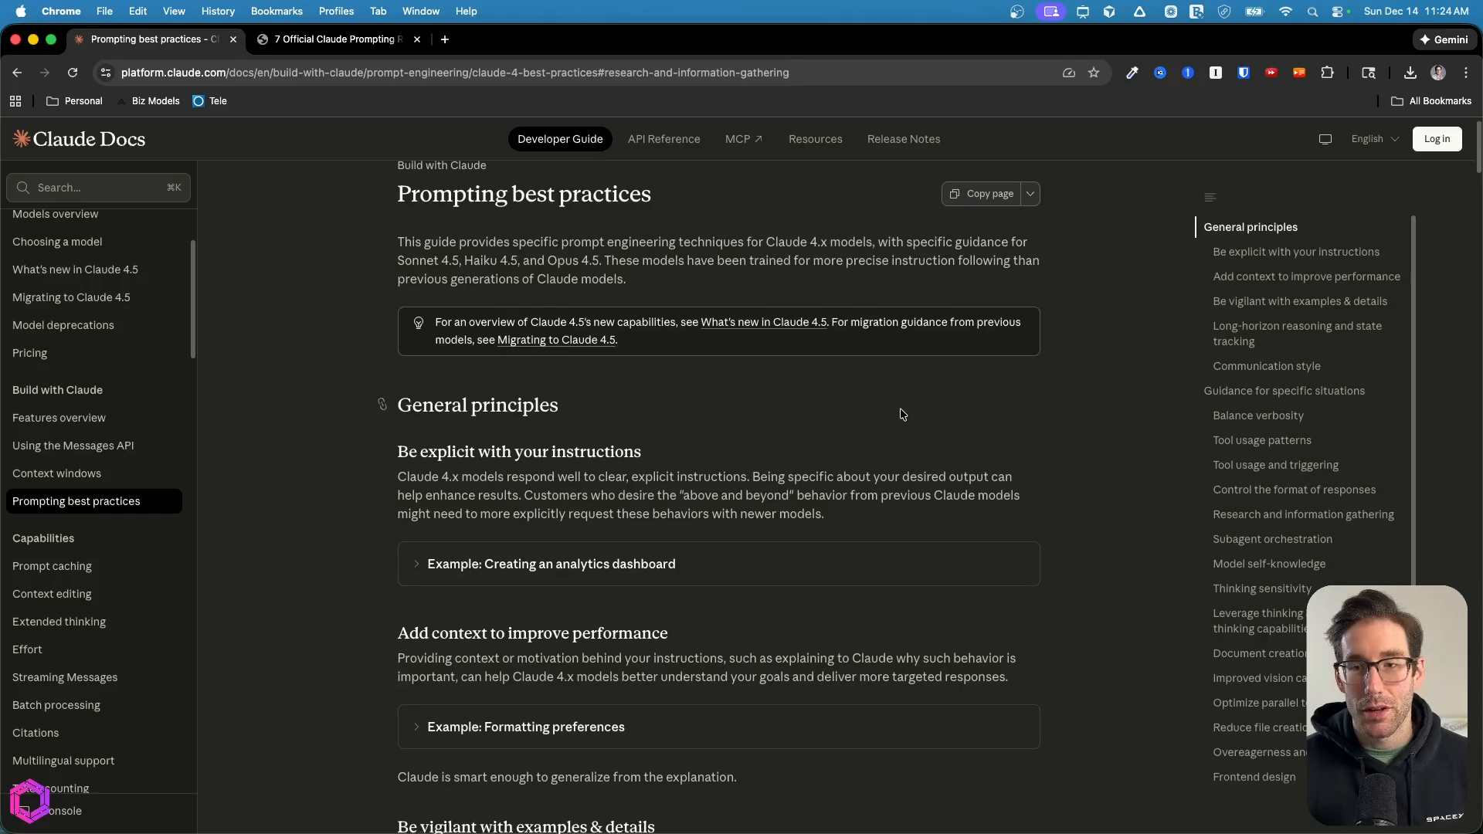
{"action": "scroll", "scroll_direction": "down", "scroll_amount": 3}
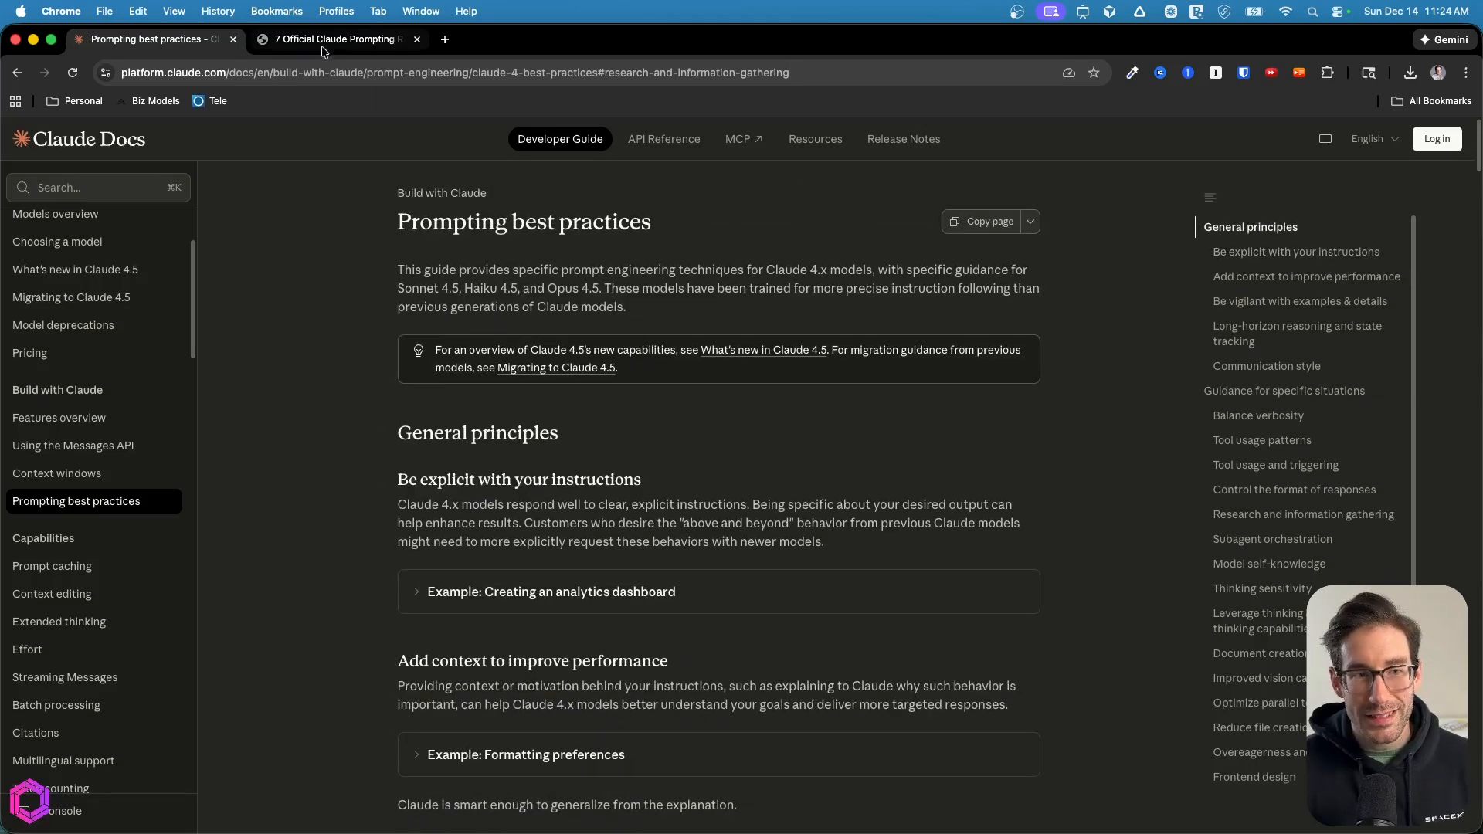
Return to the tips slide deck and advance past the Tip 01 Be Clear slide.
{"action": "left_click", "coordinate": [335, 39]}
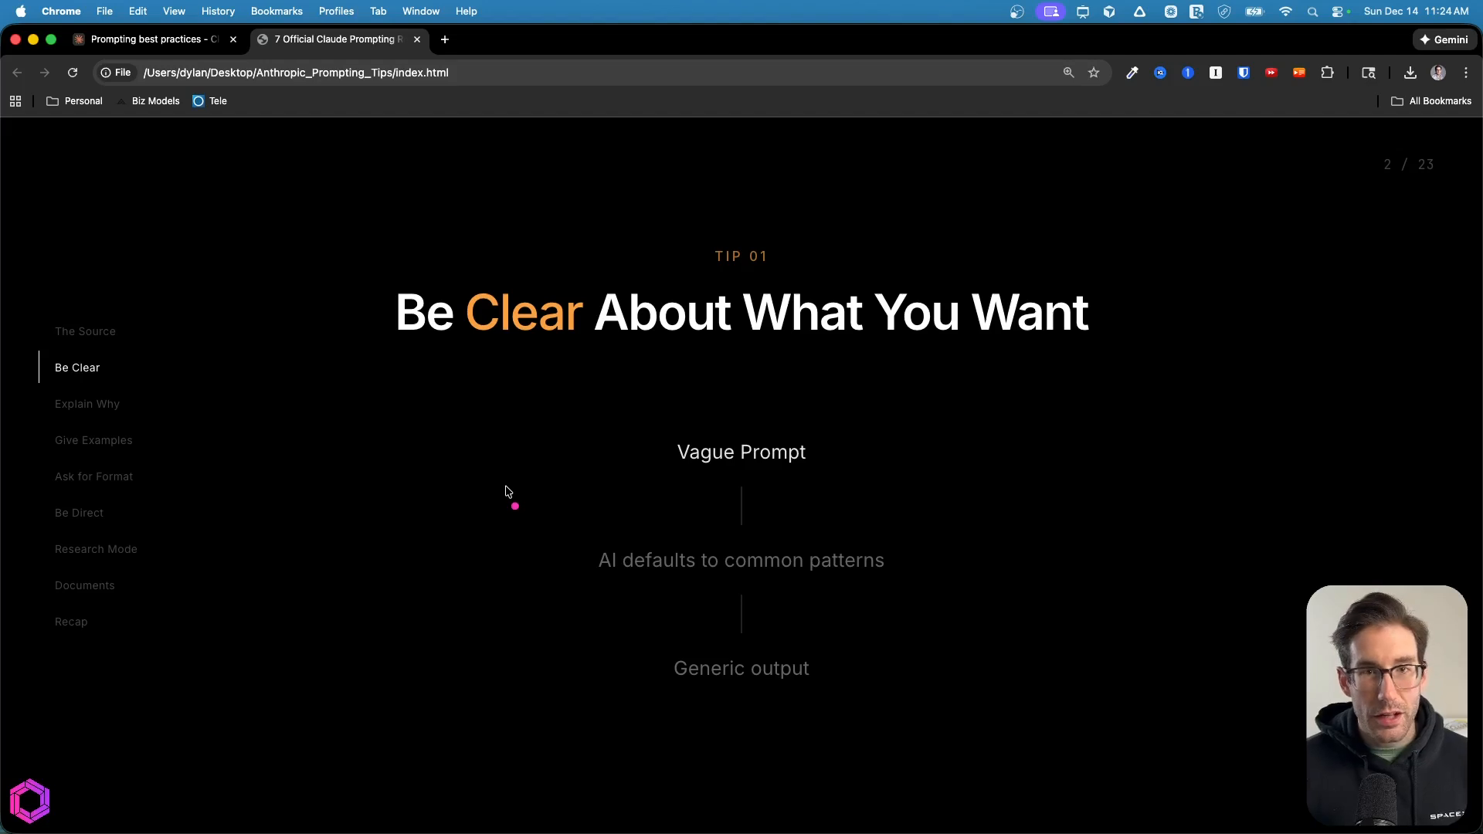
{"action": "mouse_move", "coordinate": [437, 284]}
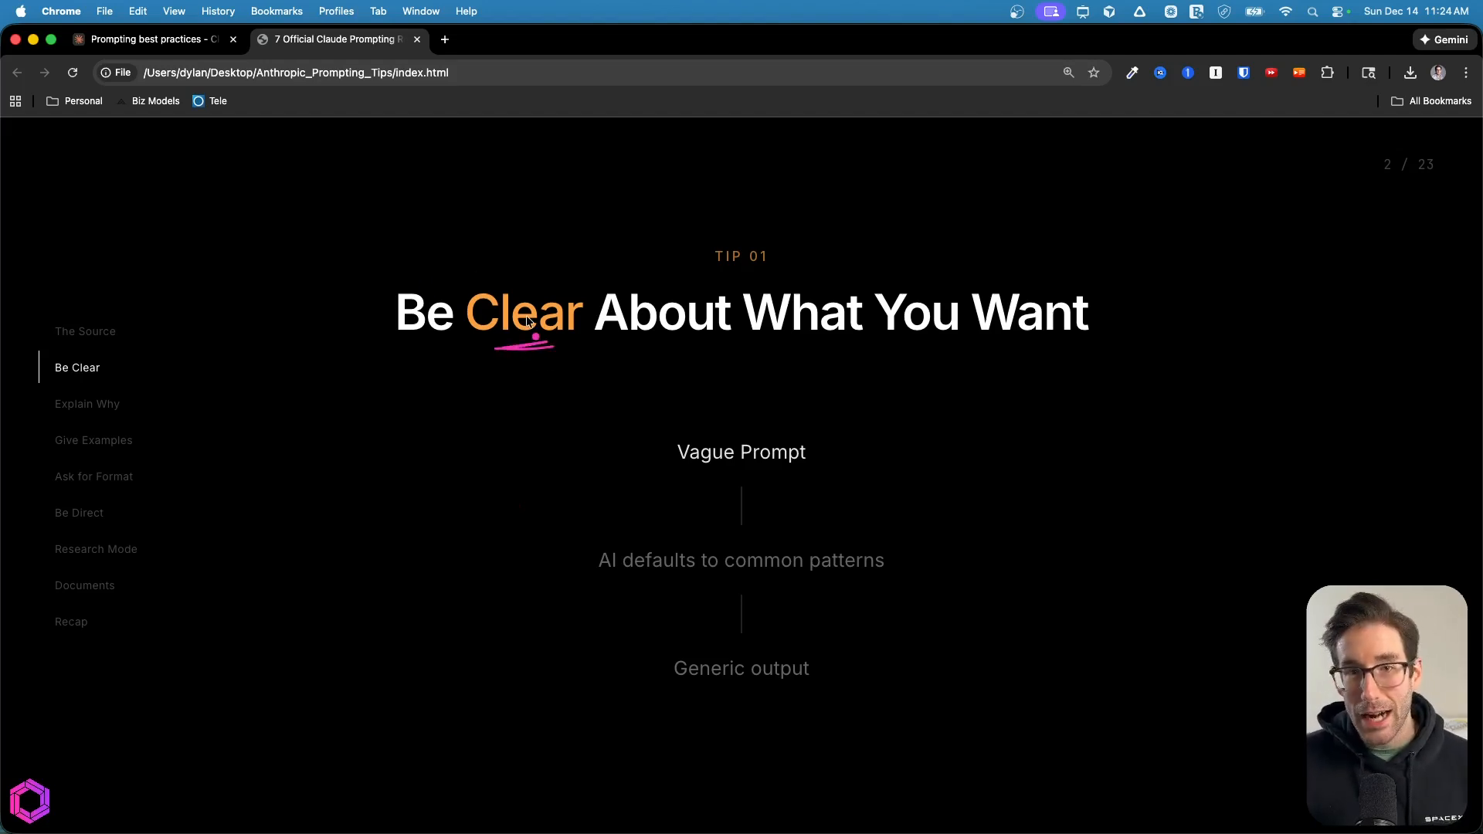
{"action": "mouse_move", "coordinate": [605, 343]}
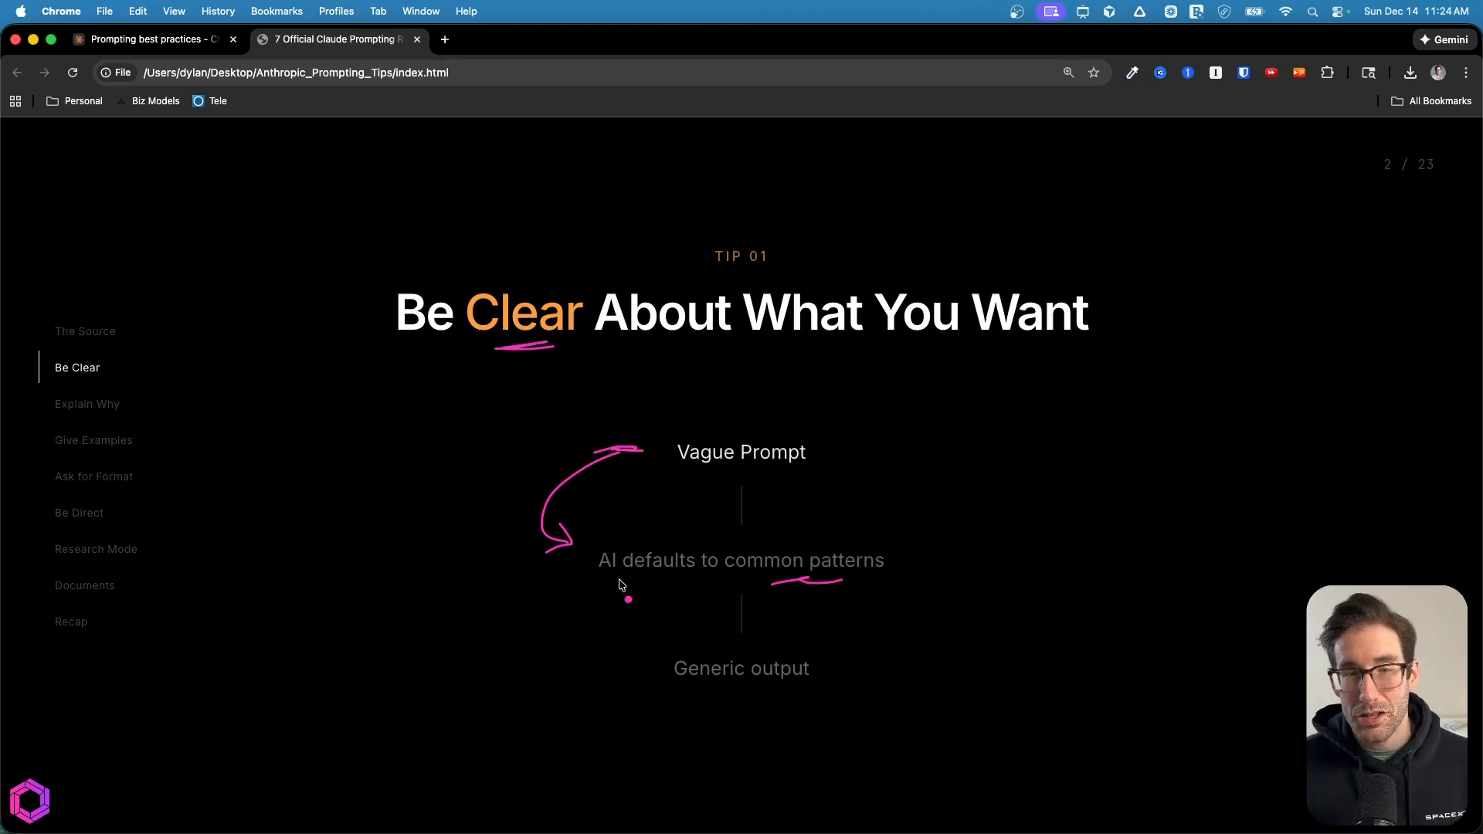
{"action": "key", "text": "right"}
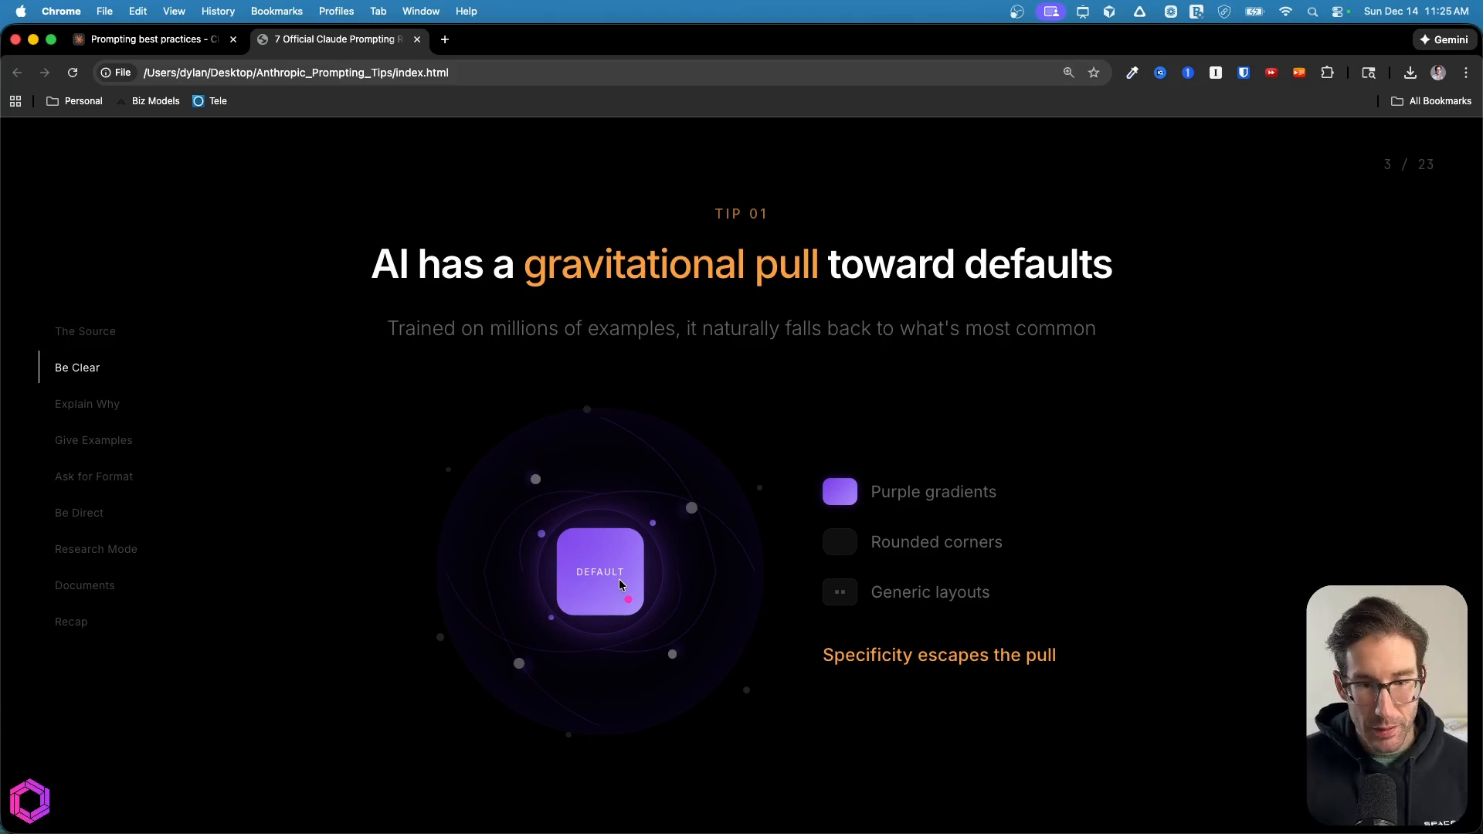
{"action": "mouse_move", "coordinate": [428, 422]}
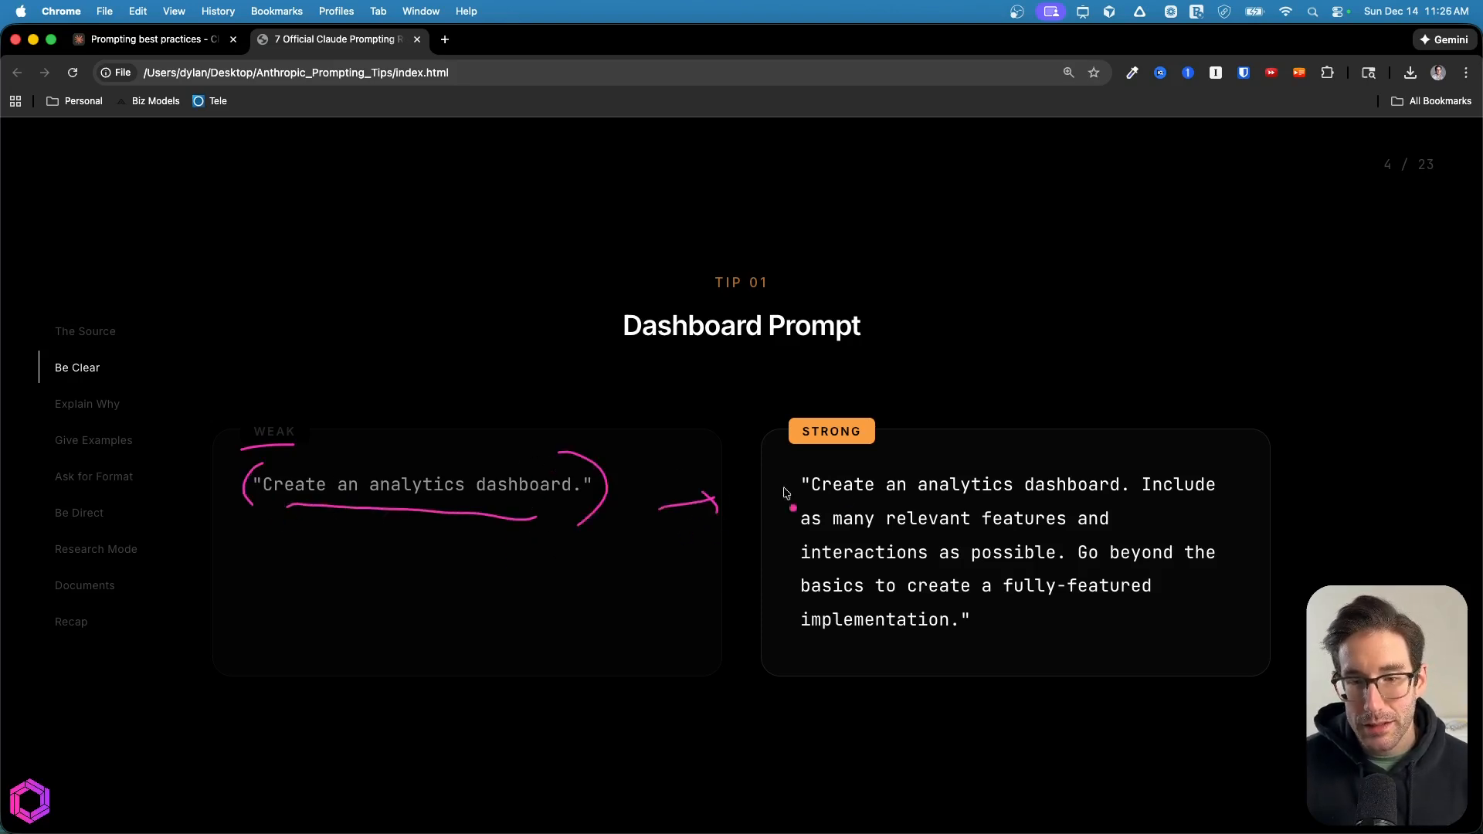
{"action": "mouse_move", "coordinate": [924, 528]}
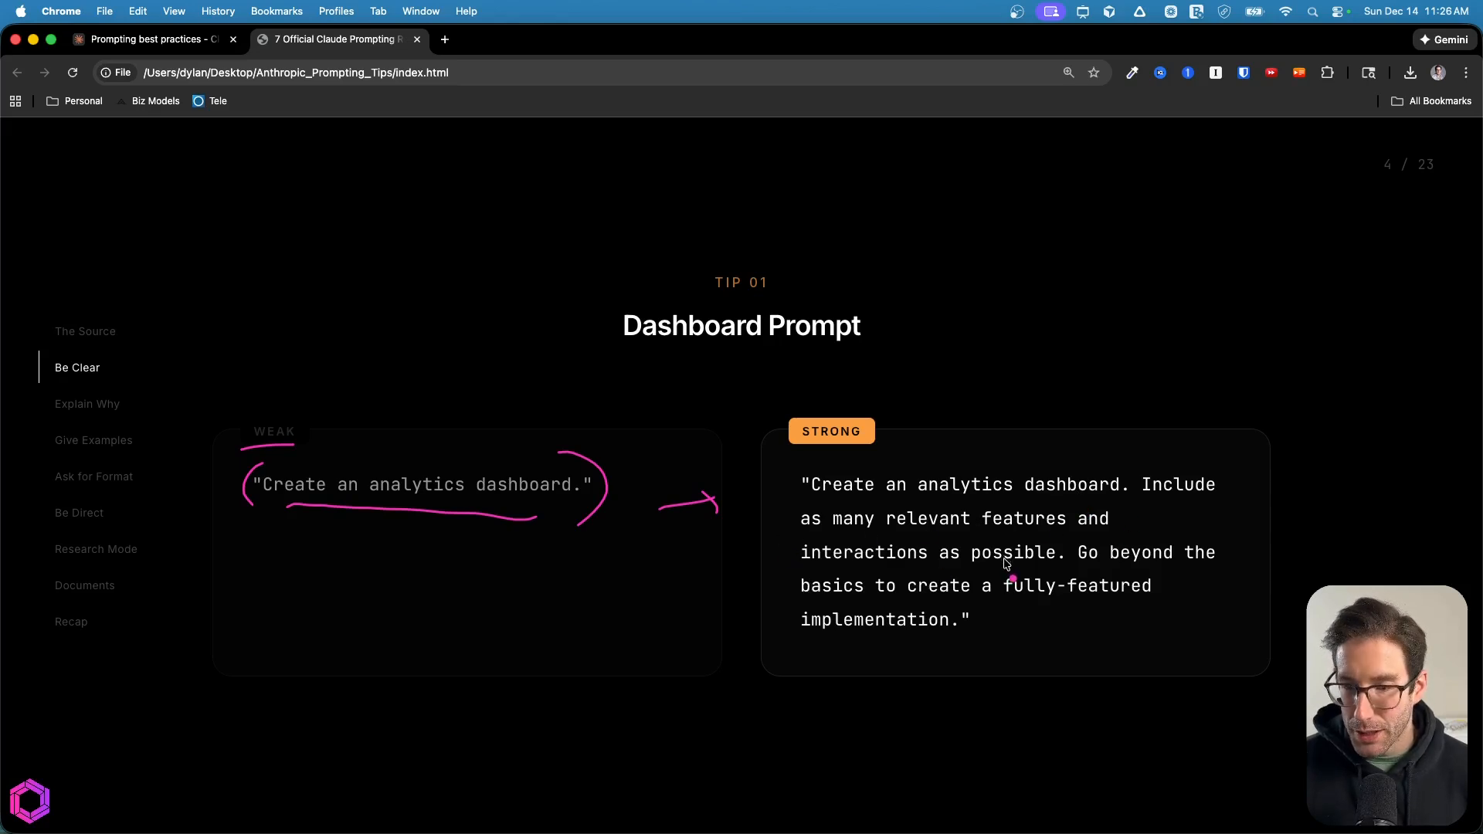
{"action": "mouse_move", "coordinate": [906, 613]}
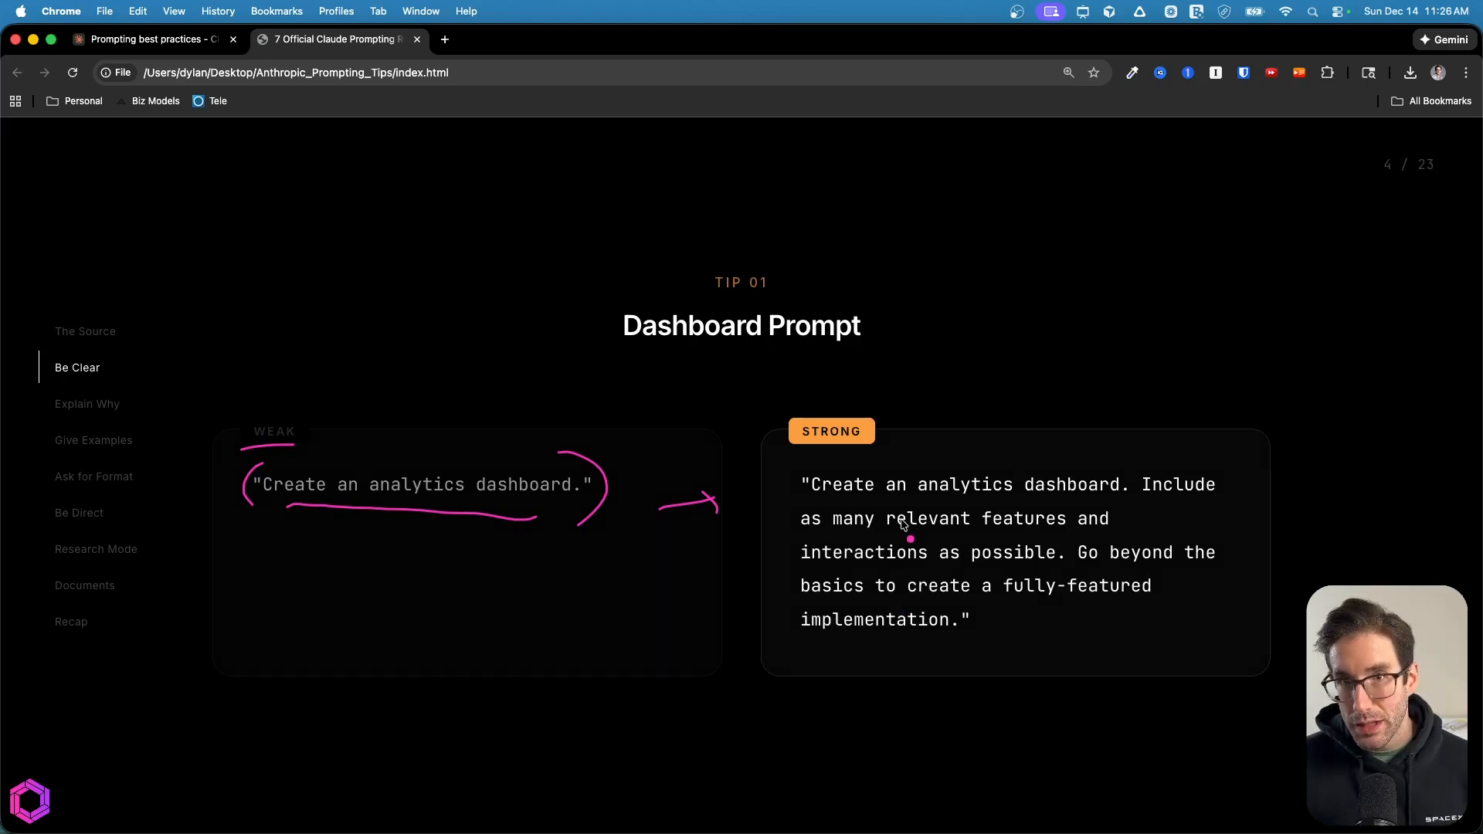
{"action": "mouse_move", "coordinate": [1187, 501]}
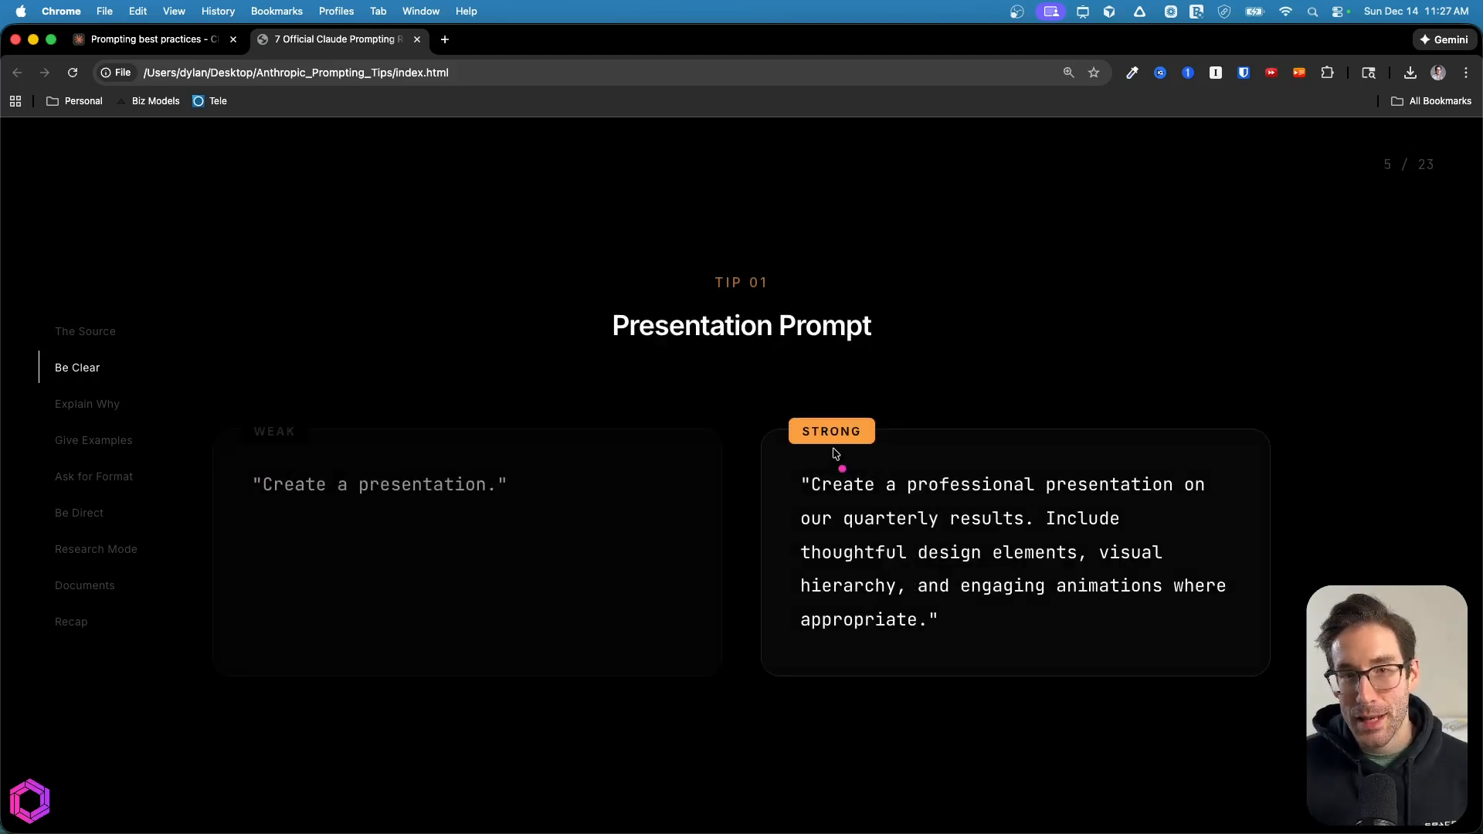
{"action": "mouse_move", "coordinate": [351, 507]}
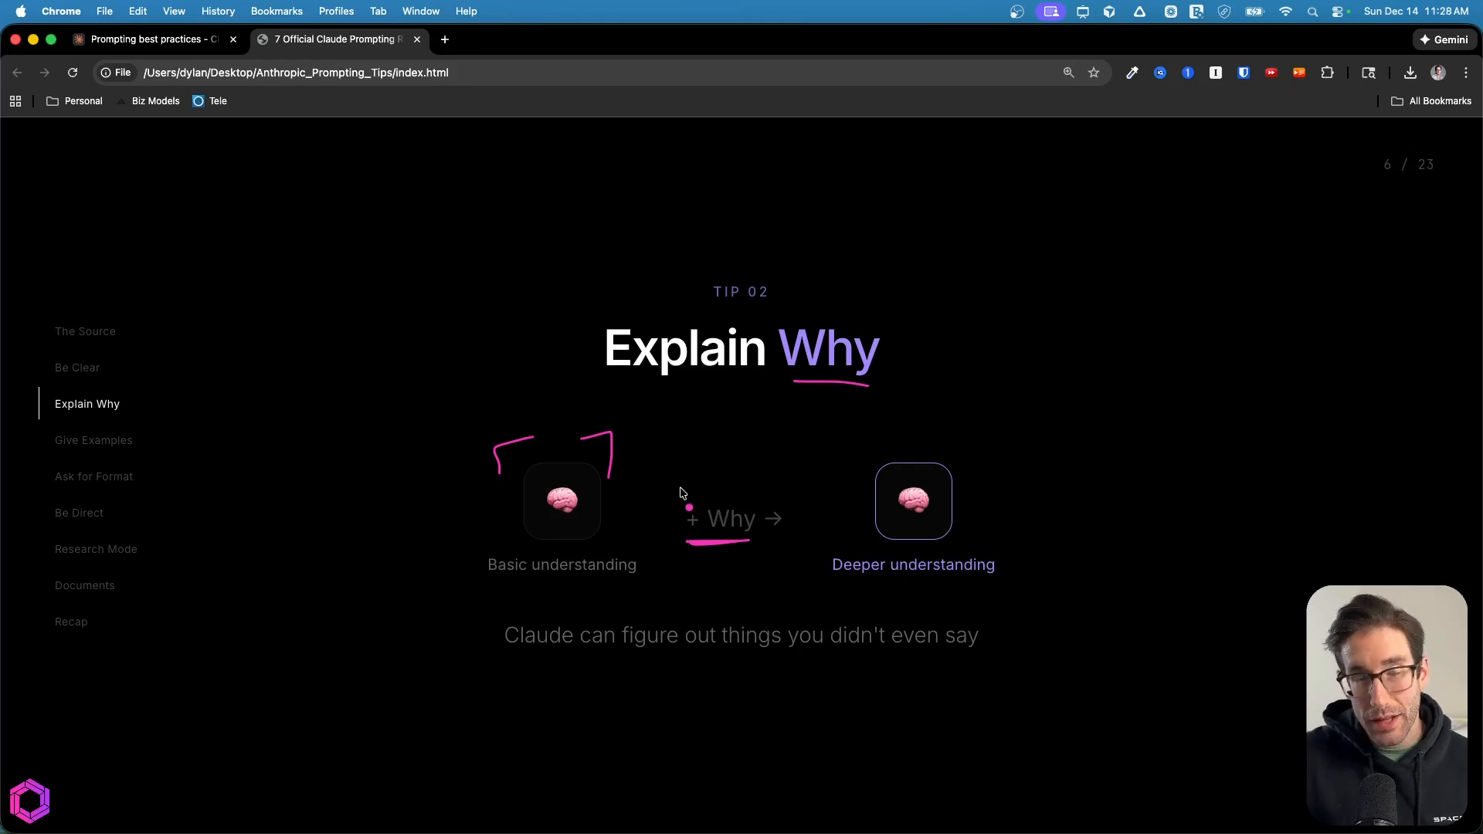
{"action": "mouse_move", "coordinate": [688, 484]}
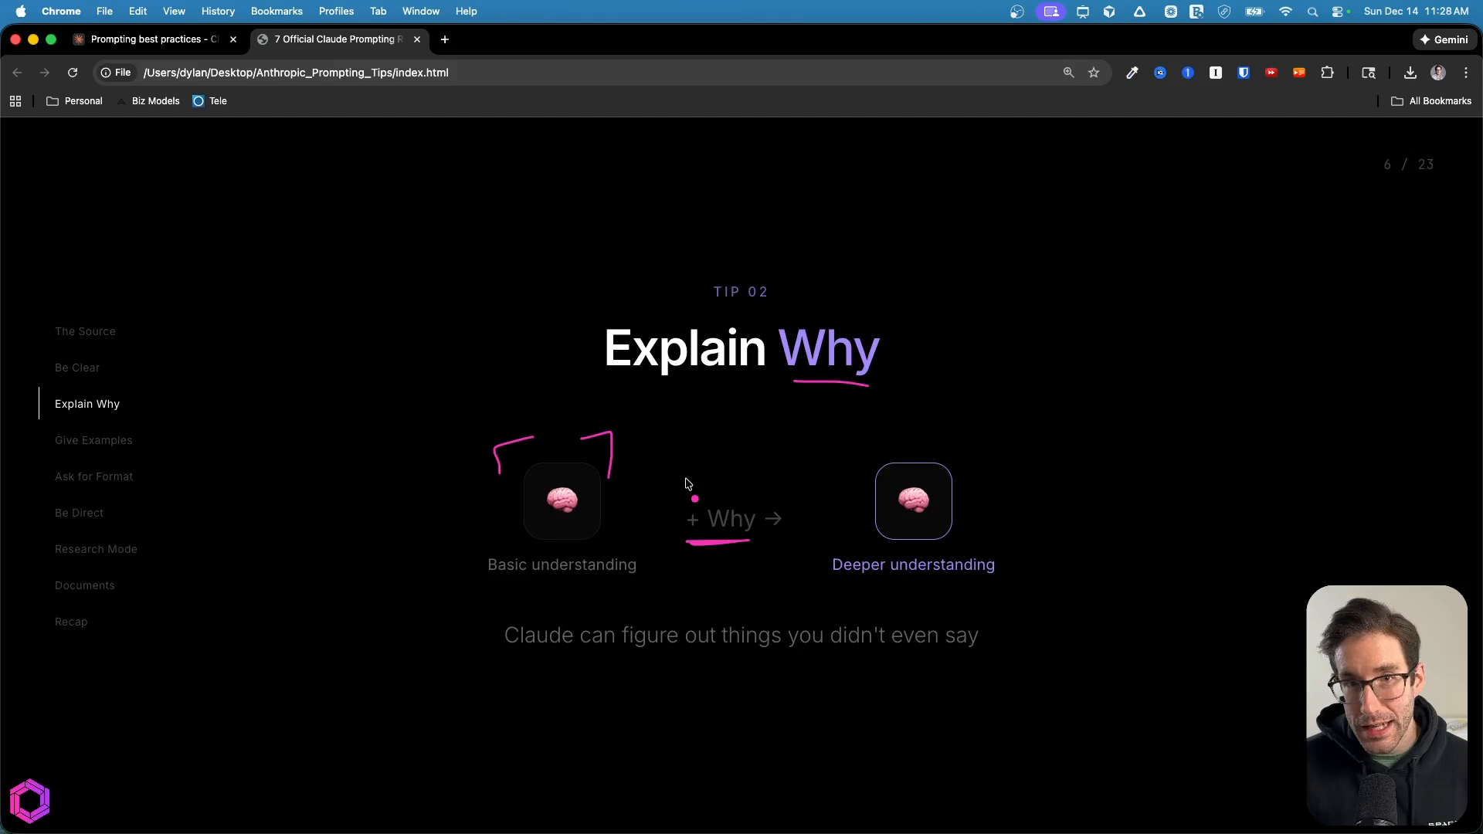
{"action": "mouse_move", "coordinate": [686, 576]}
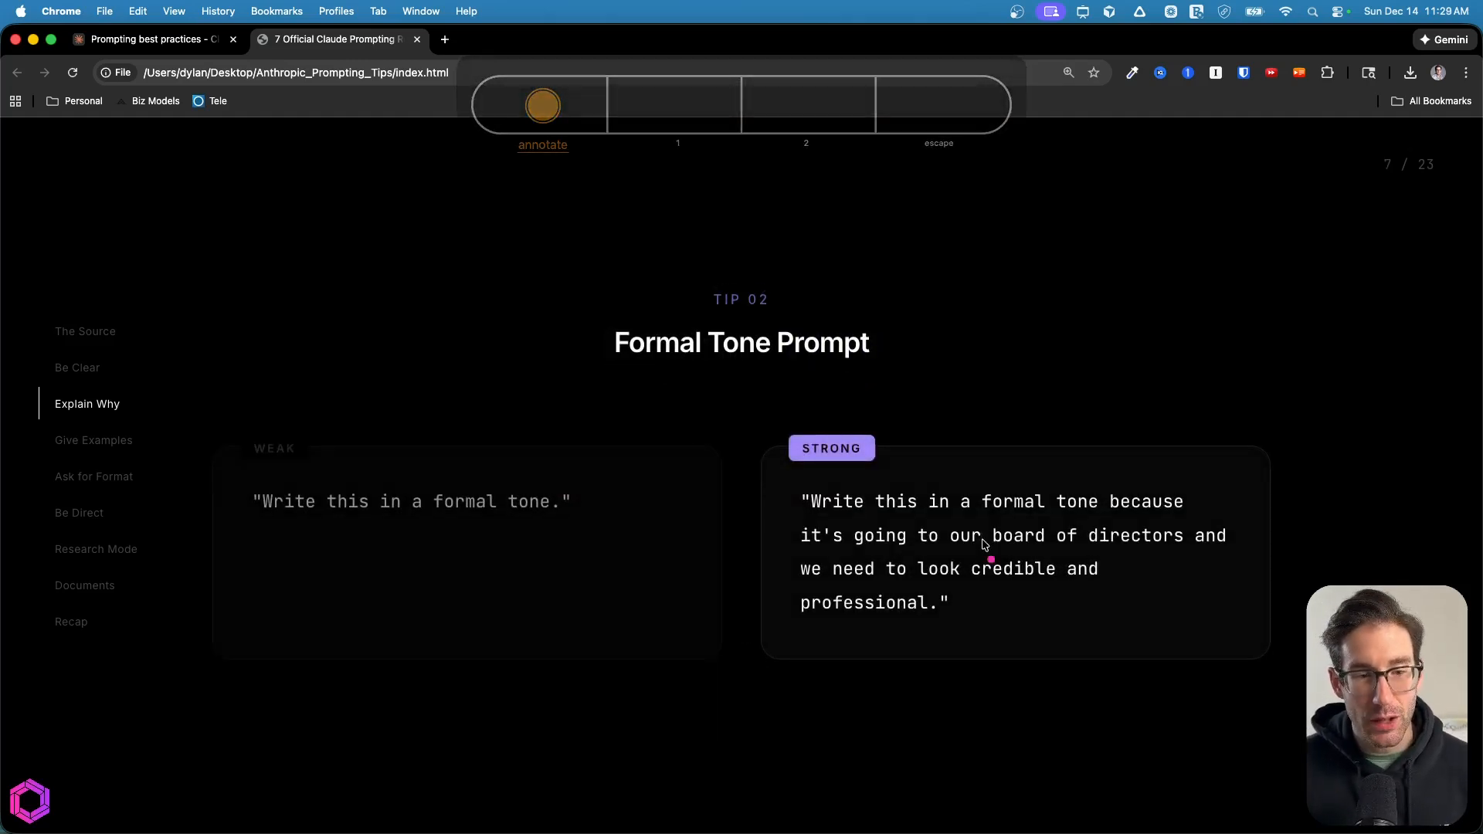
Draw a pen mark on the strong formal-tone prompt.
{"action": "left_click_drag", "start_coordinate": [331, 530], "coordinate": [468, 530]}
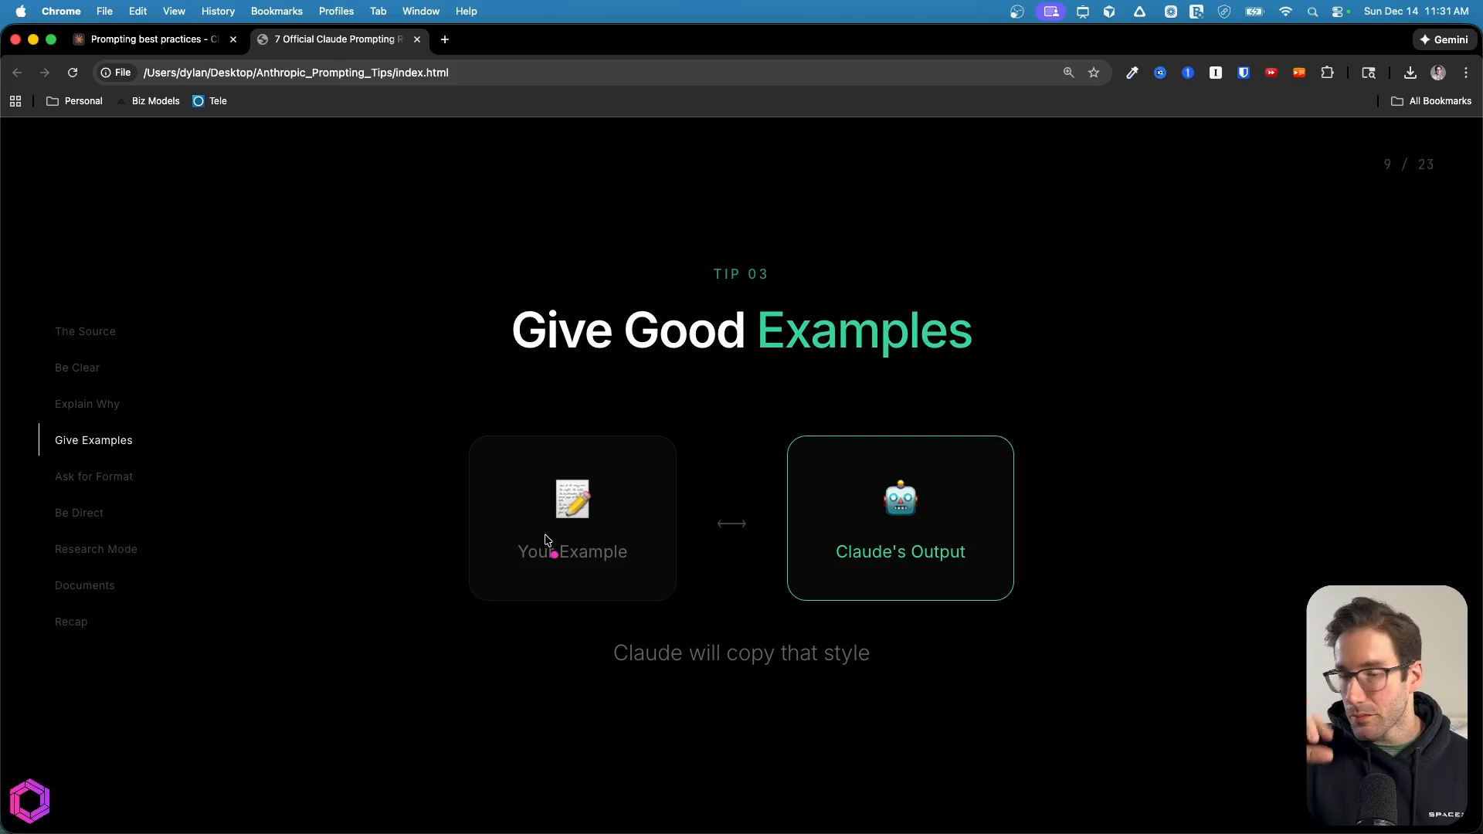
{"action": "mouse_move", "coordinate": [704, 357]}
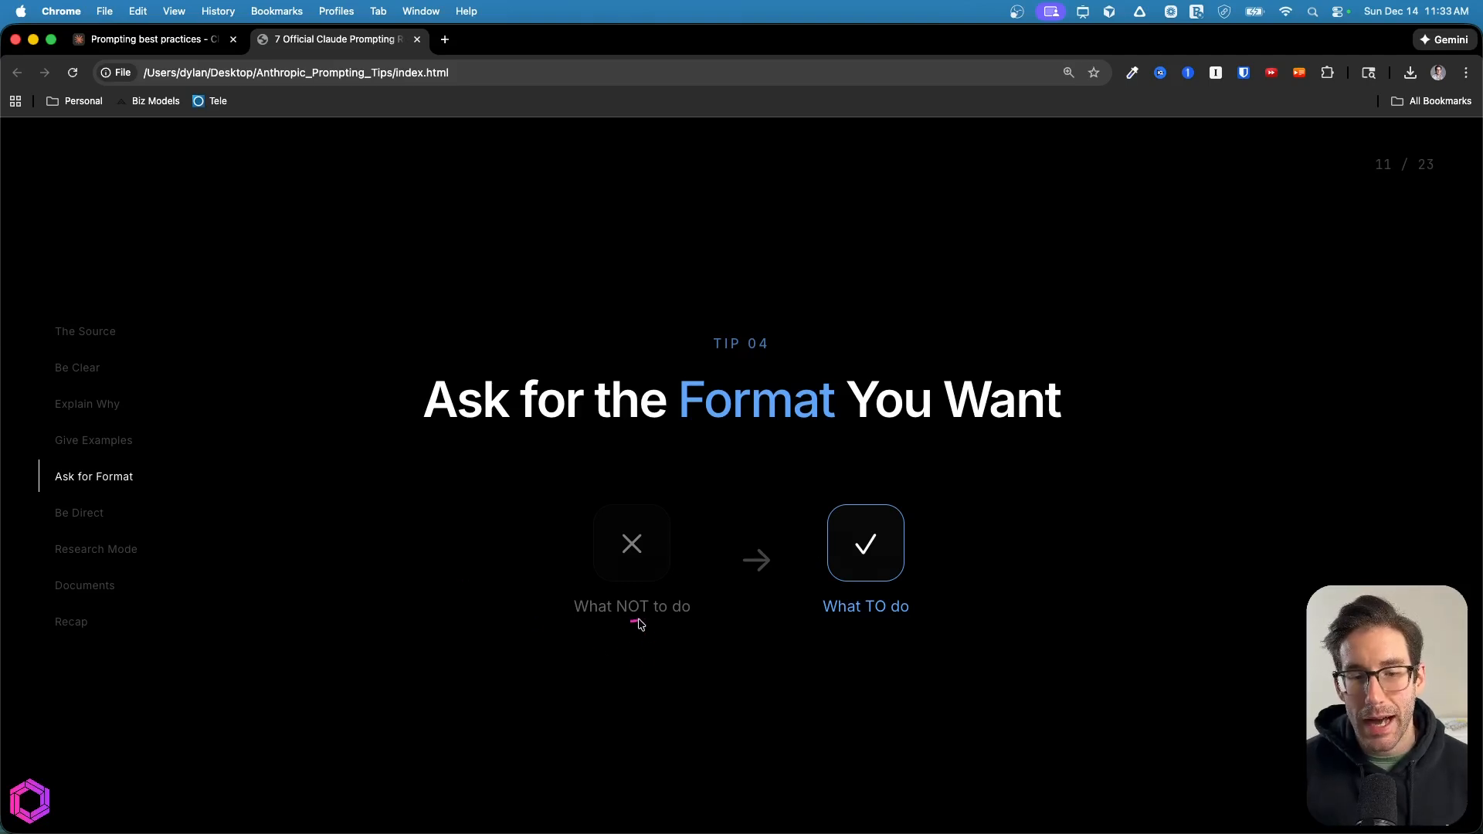
{"action": "mouse_move", "coordinate": [620, 602]}
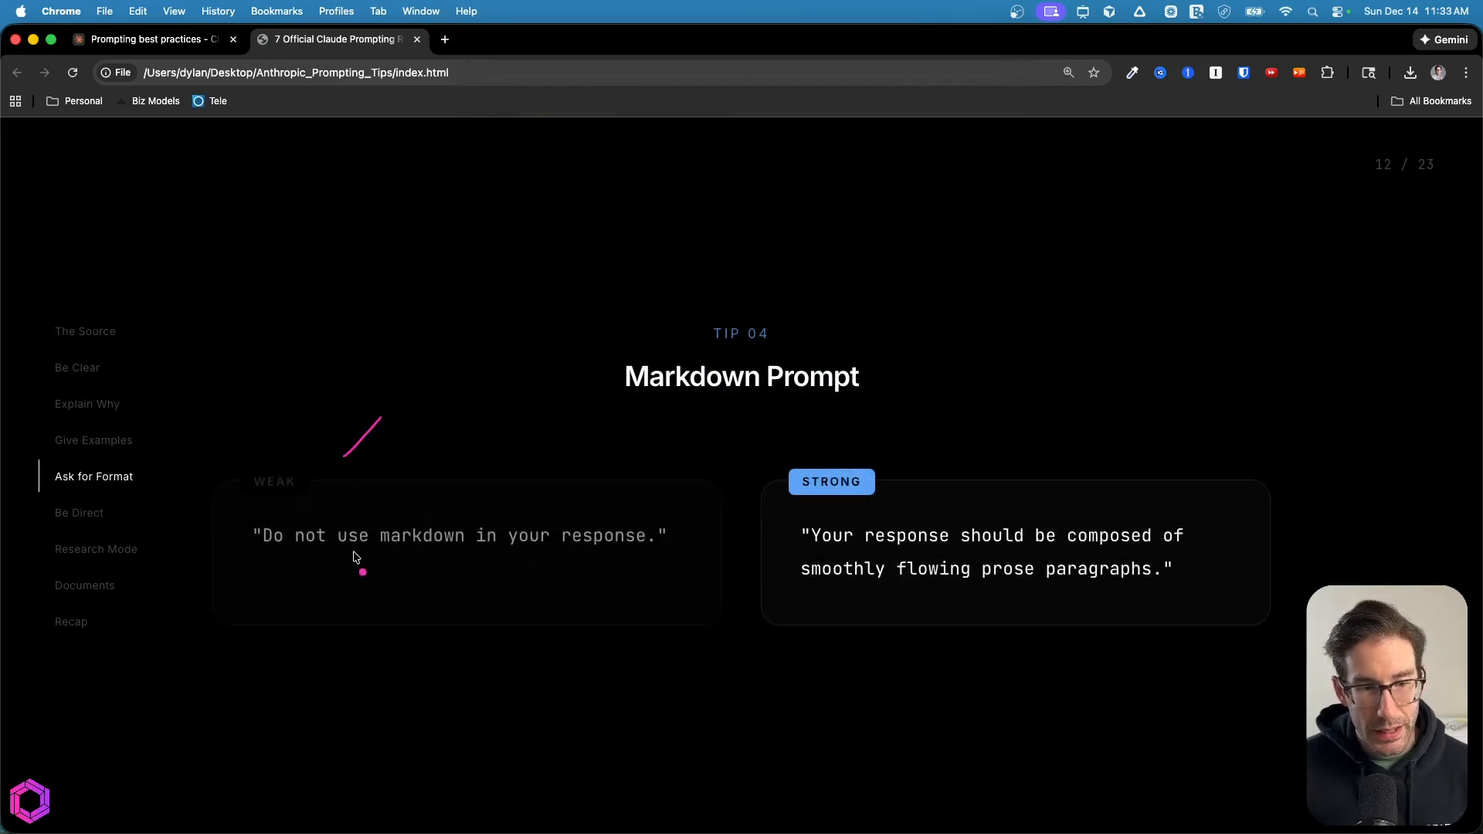
Mark up the weak markdown prompt, then advance to the Tip 05 Be Direct About Actions slide.
{"action": "left_click_drag", "start_coordinate": [428, 565], "coordinate": [568, 562]}
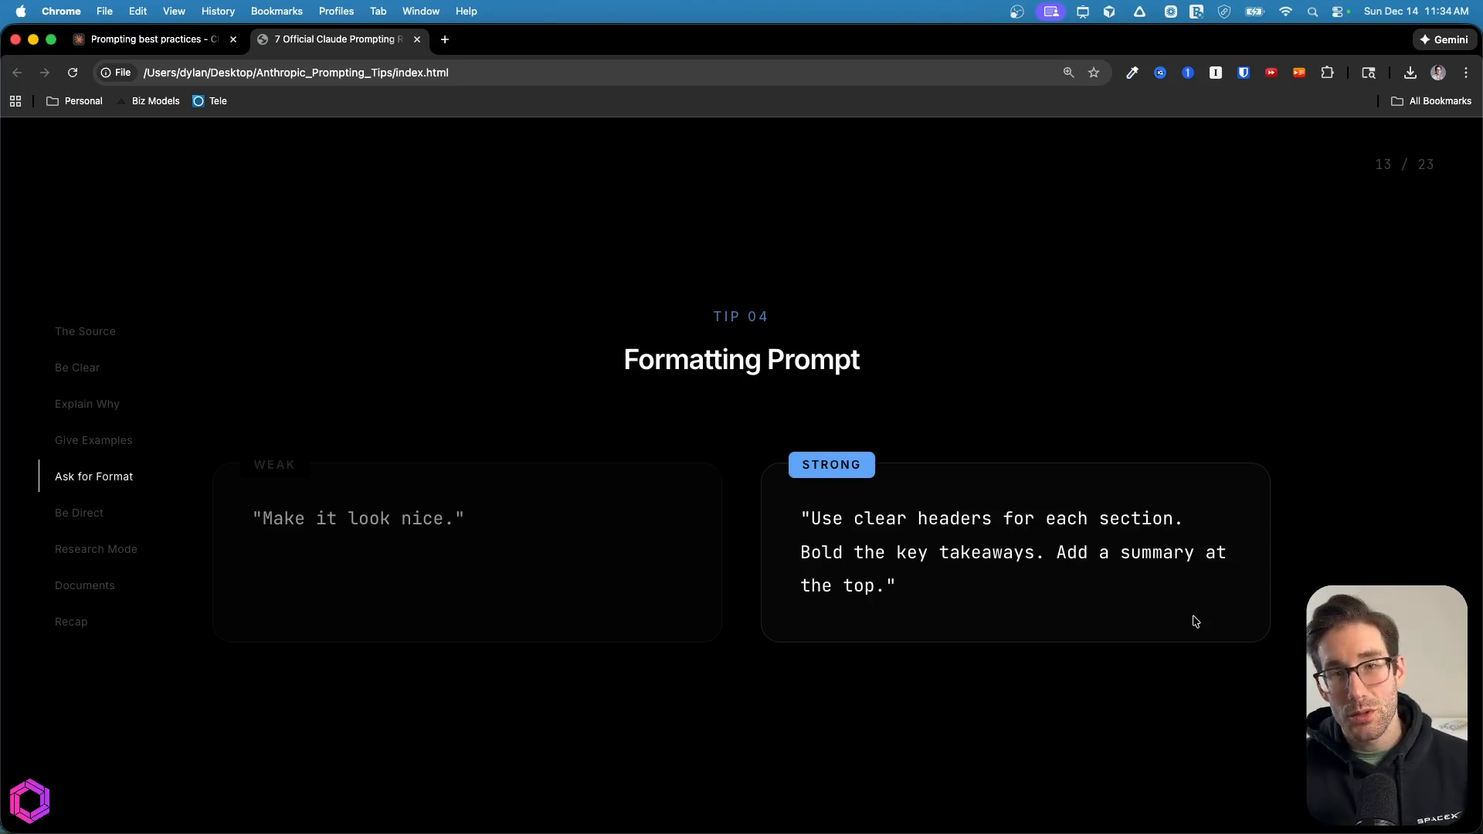
{"action": "key", "text": "right"}
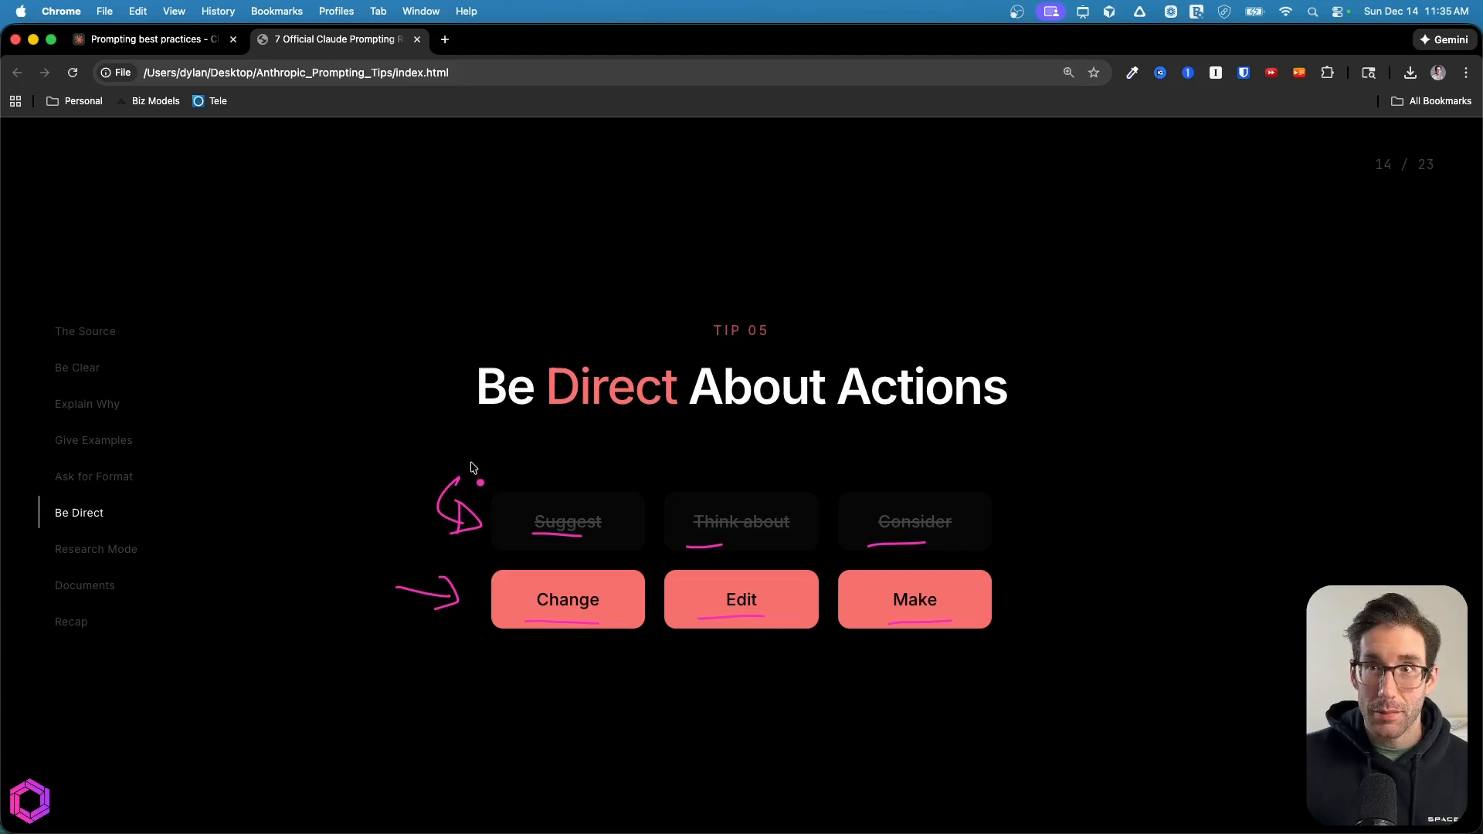
{"action": "mouse_move", "coordinate": [471, 461]}
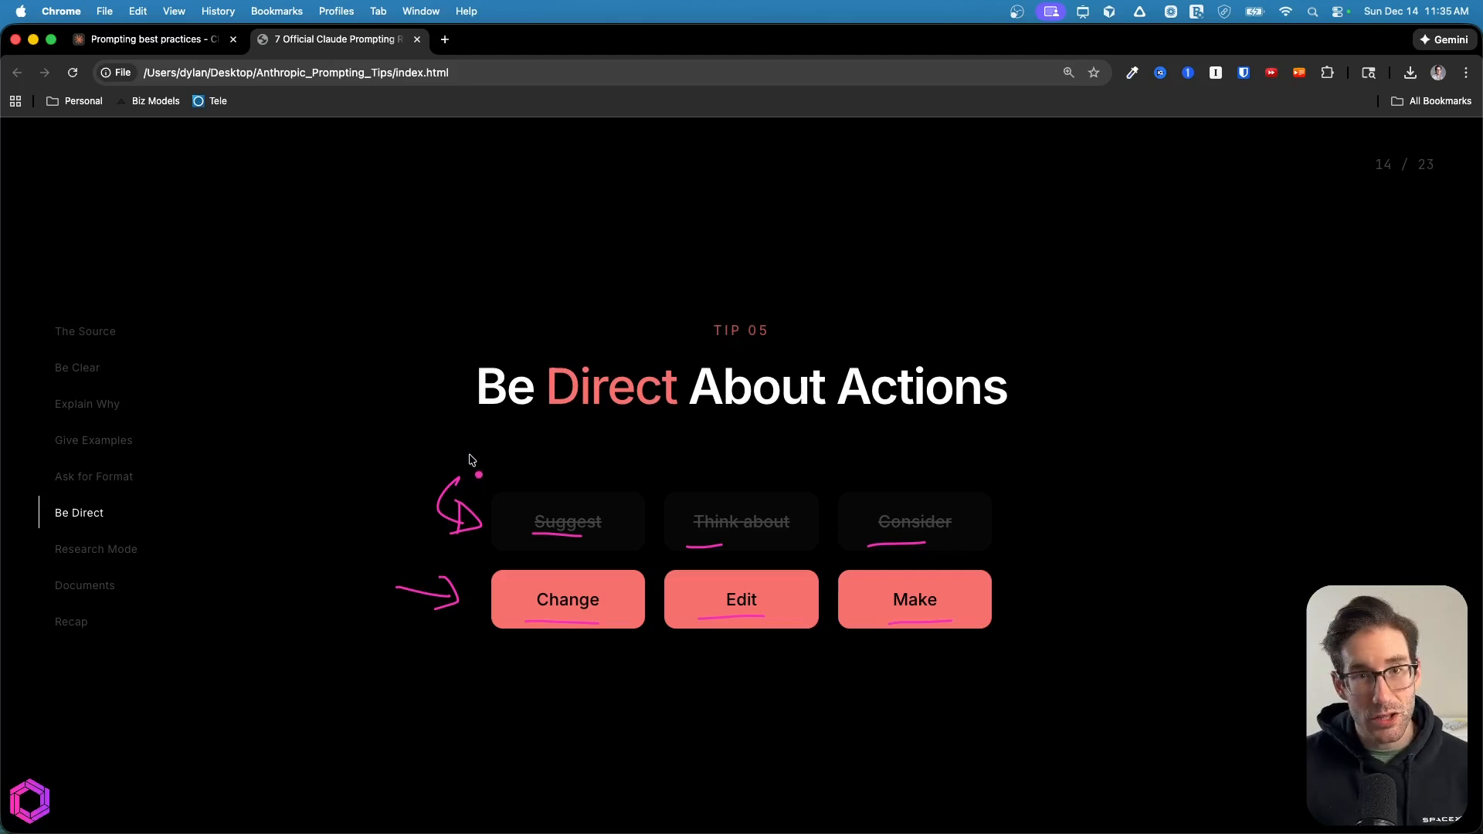
{"action": "mouse_move", "coordinate": [473, 467]}
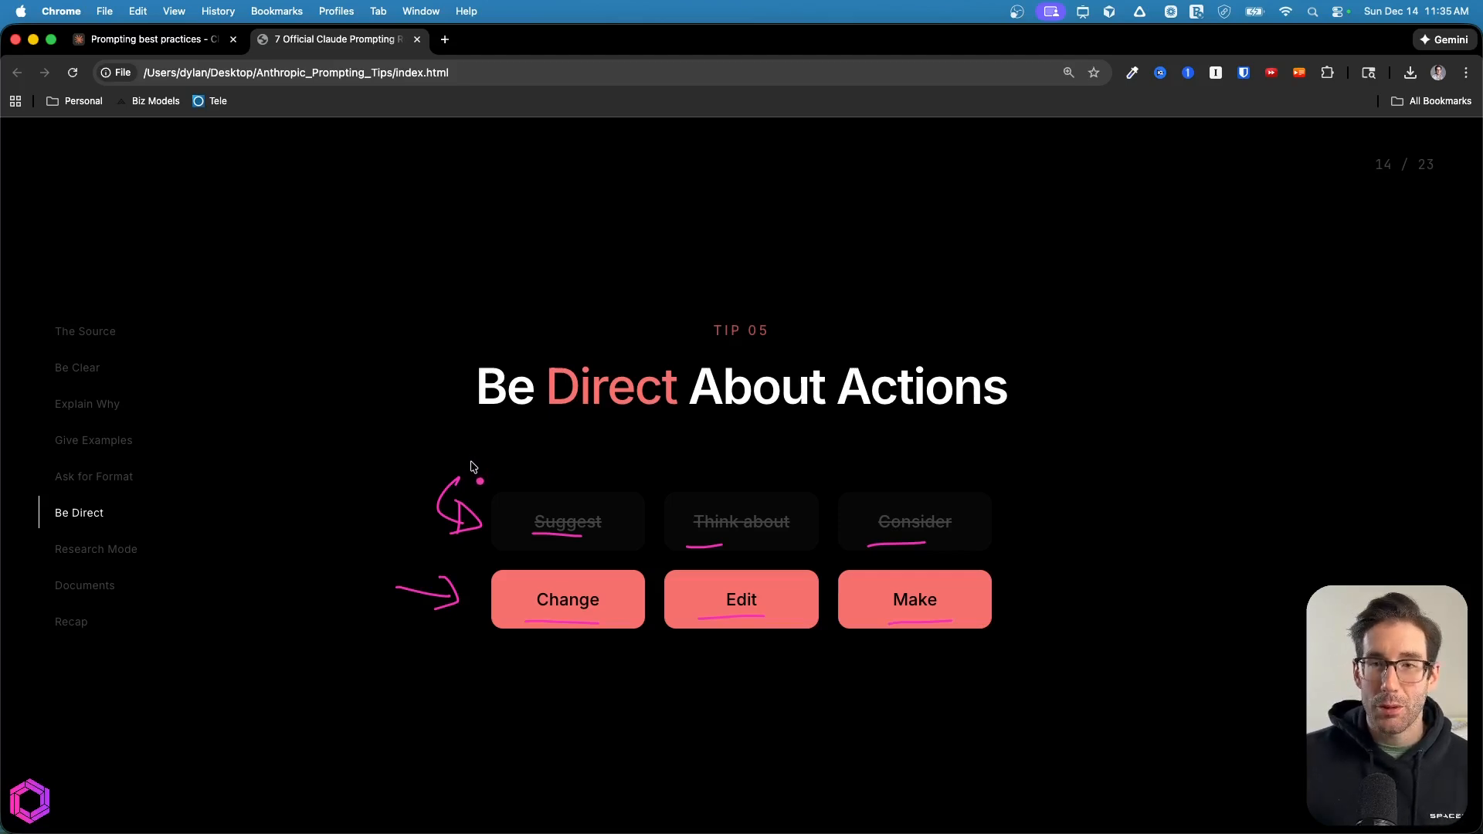
{"action": "mouse_move", "coordinate": [477, 457]}
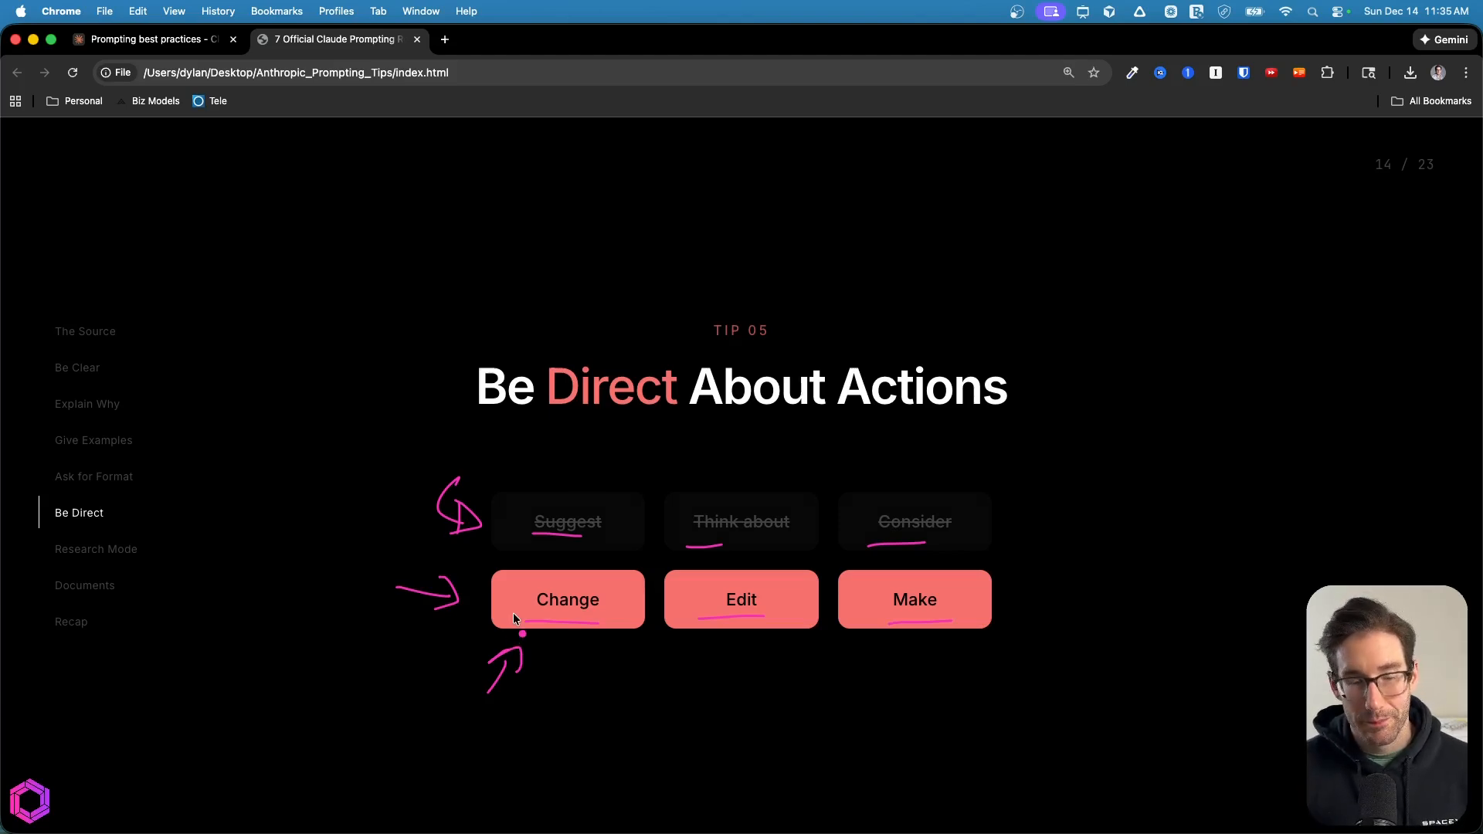
Advance to the Code Improvement Prompt slide.
{"action": "key", "text": "right"}
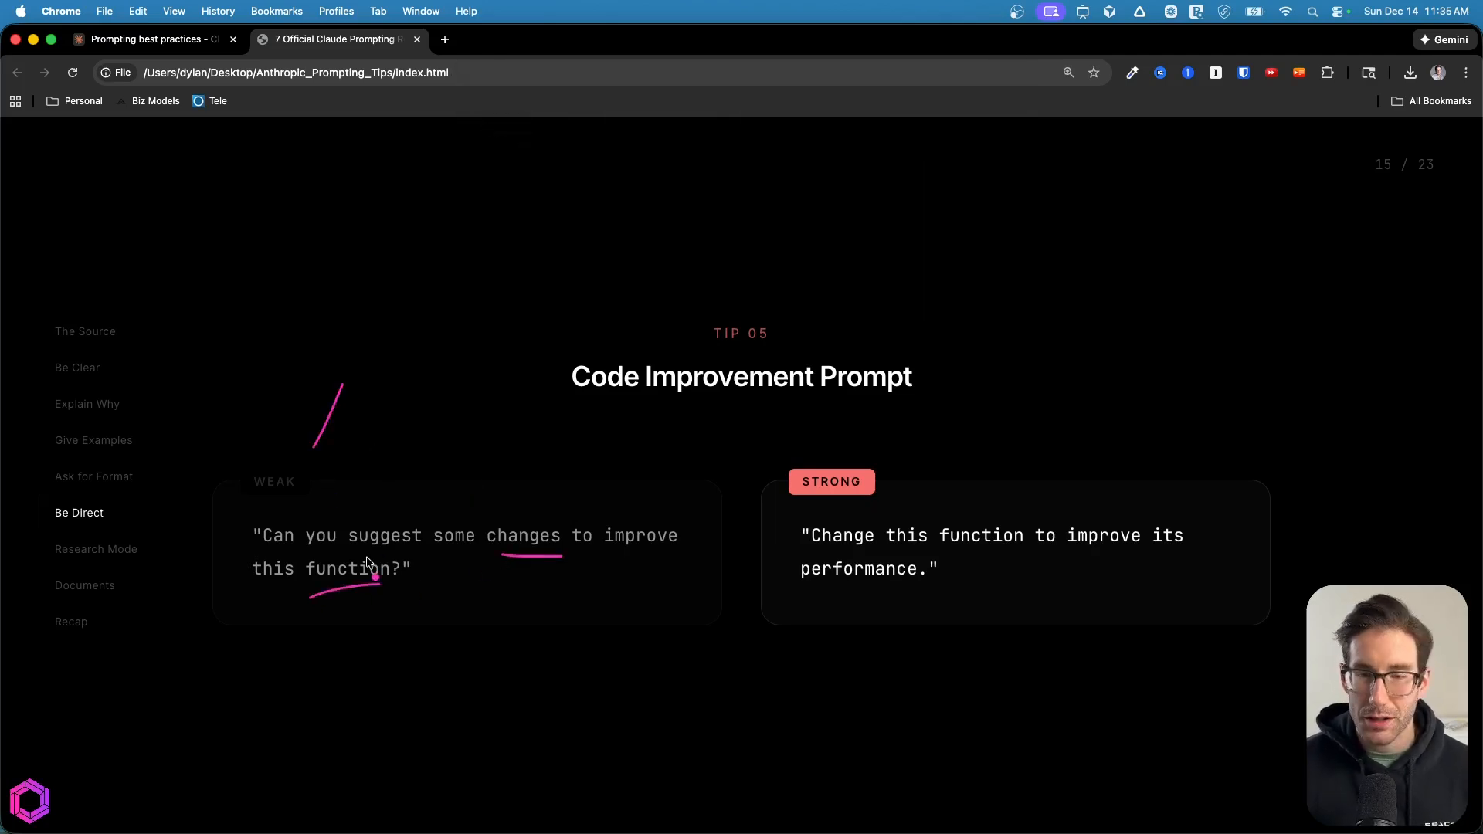
{"action": "mouse_move", "coordinate": [407, 562]}
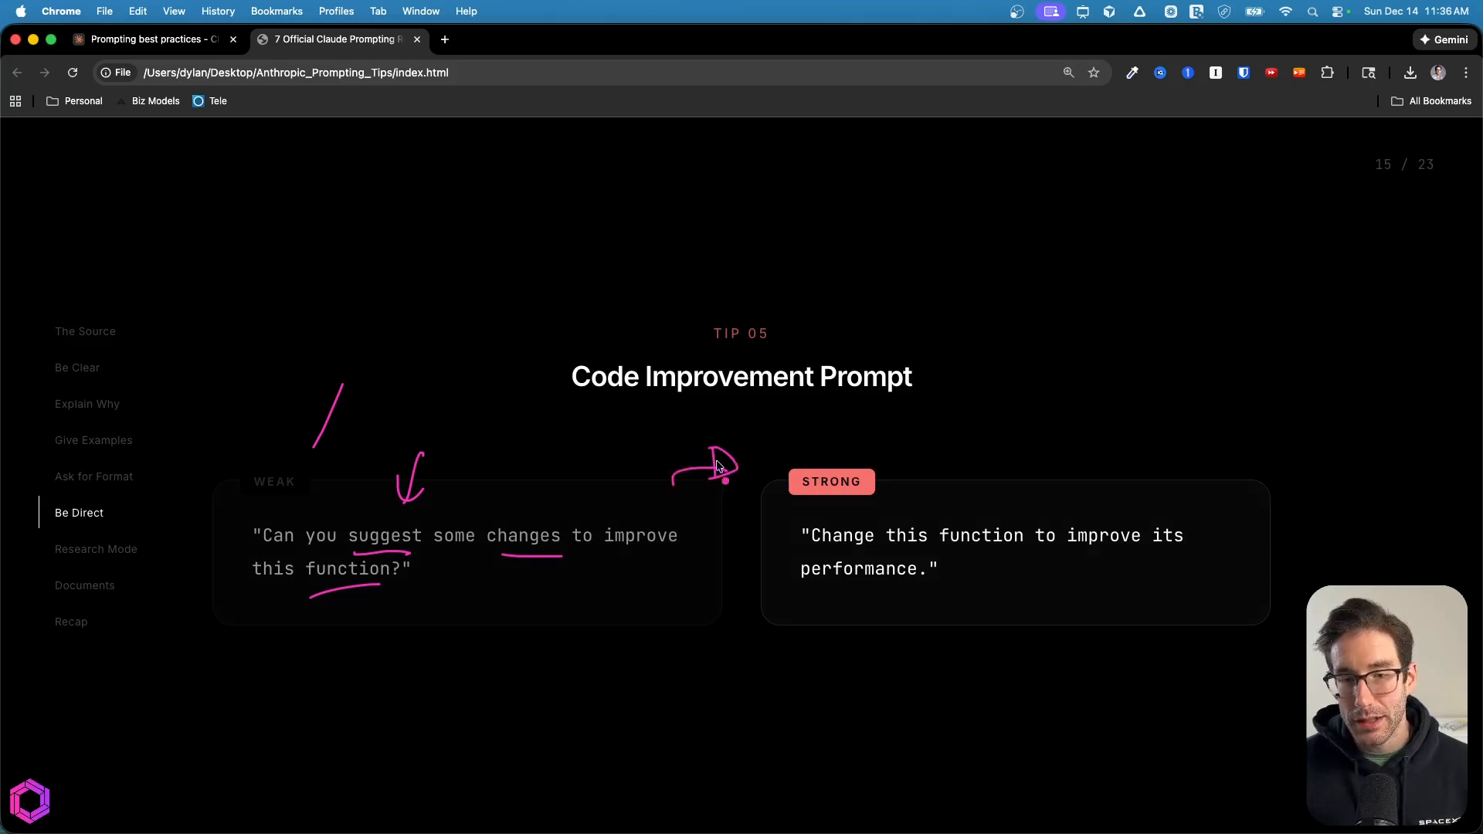
{"action": "mouse_move", "coordinate": [754, 536]}
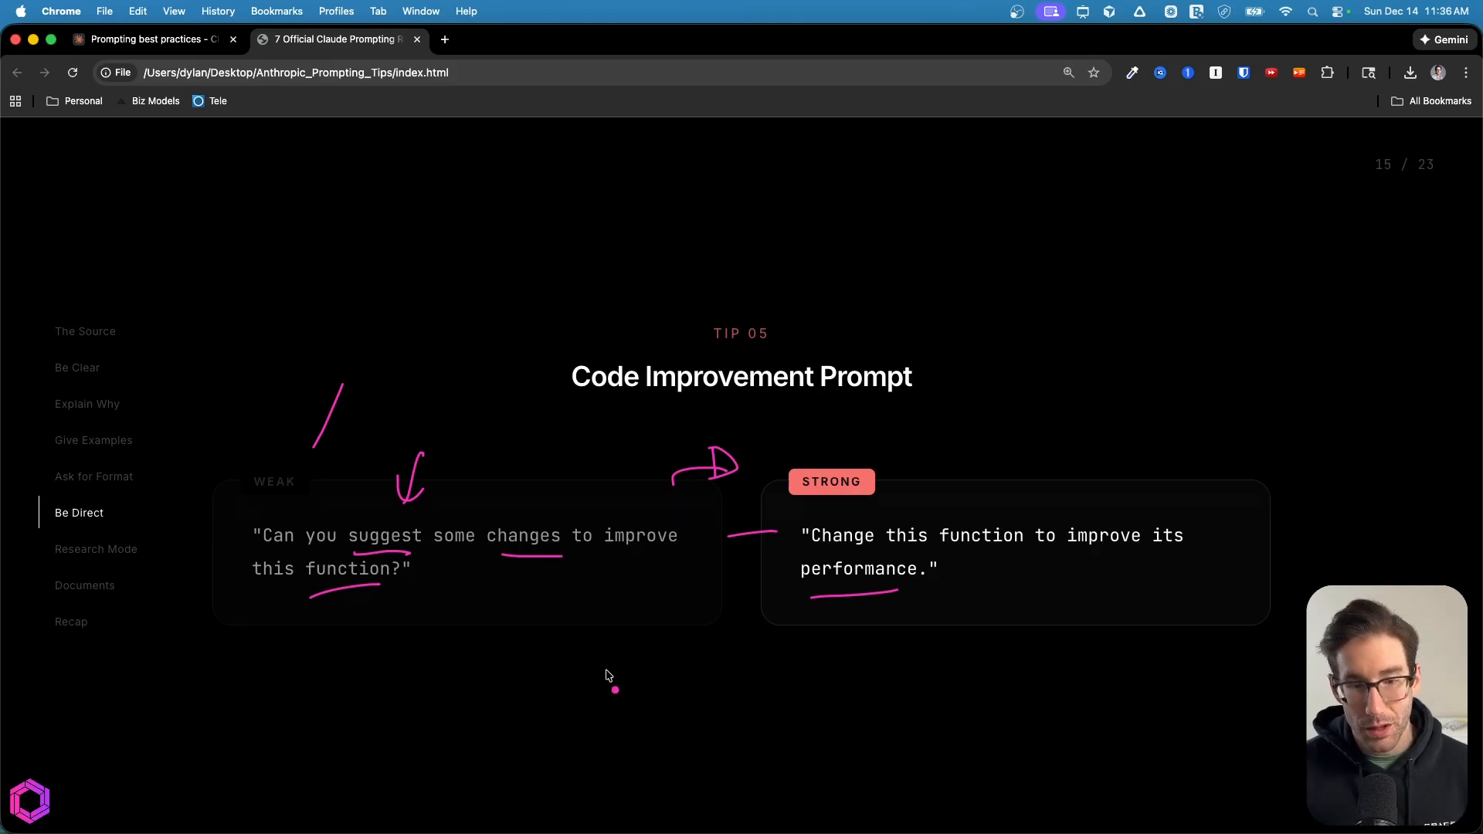
On the Proposal Prompt slide, pen-mark the weak and strong proposal prompts.
{"action": "key", "text": "right"}
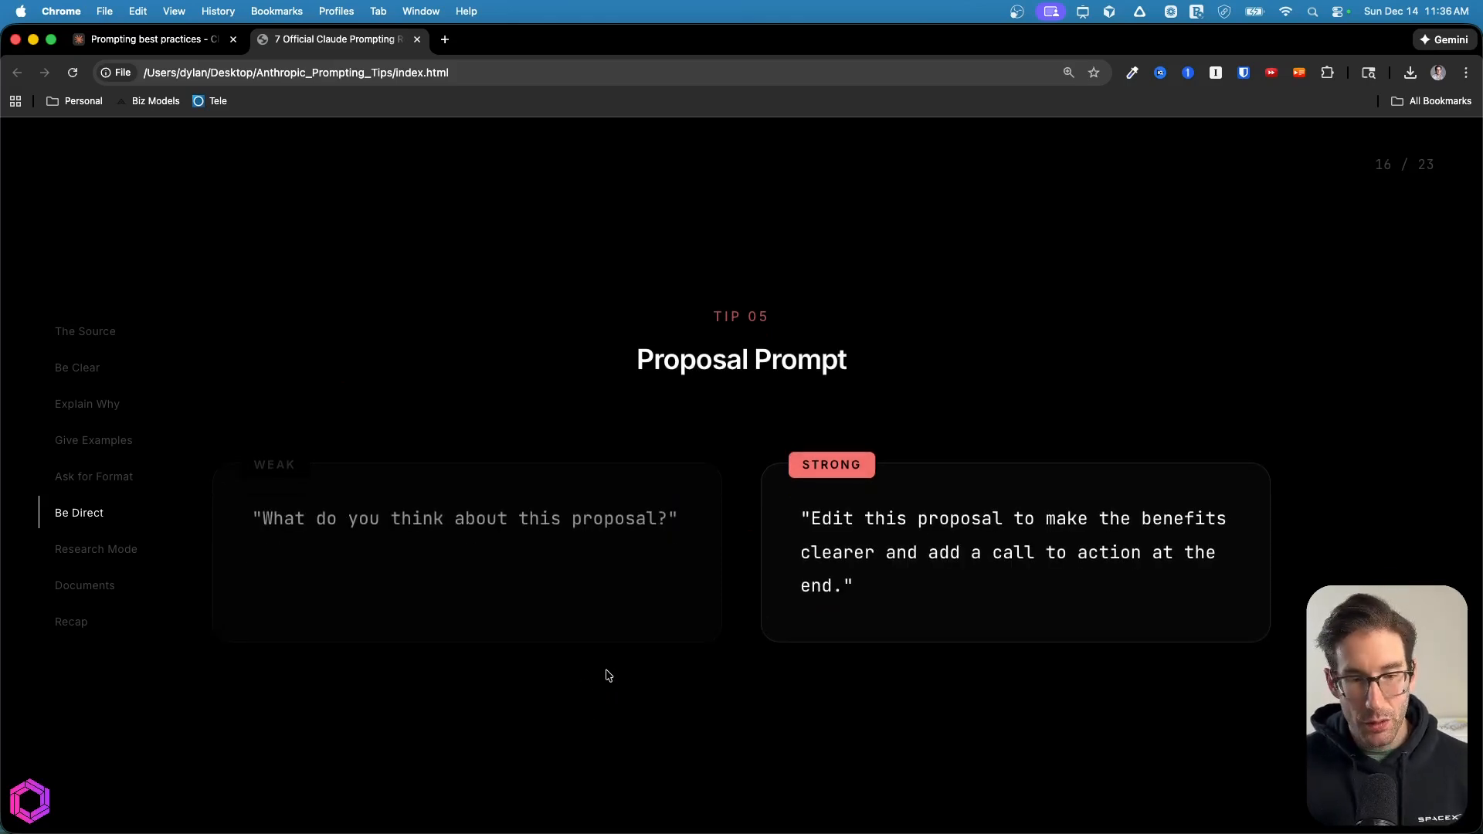
{"action": "left_click", "coordinate": [543, 104]}
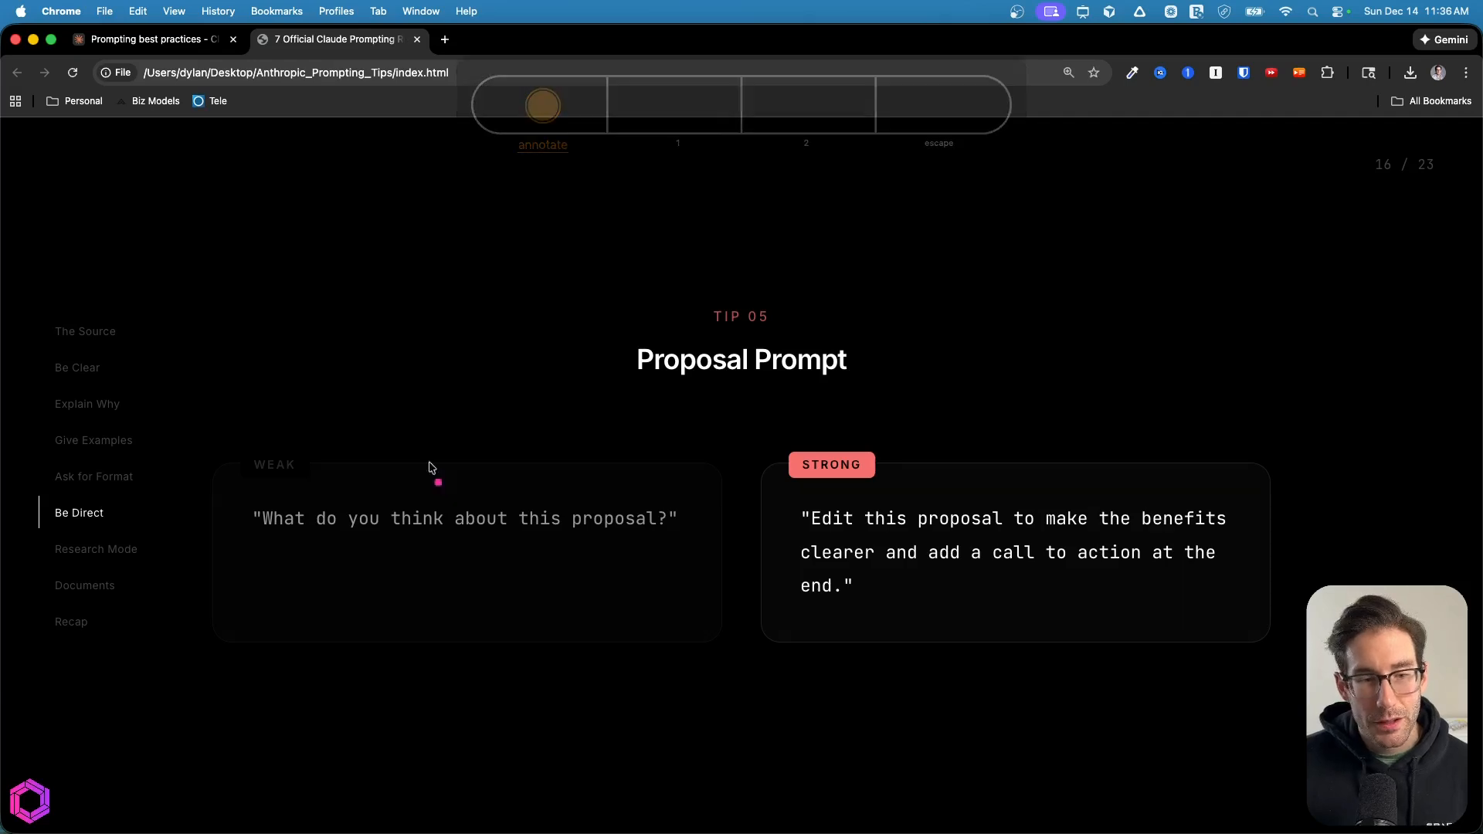
{"action": "left_click_drag", "start_coordinate": [496, 536], "coordinate": [621, 544]}
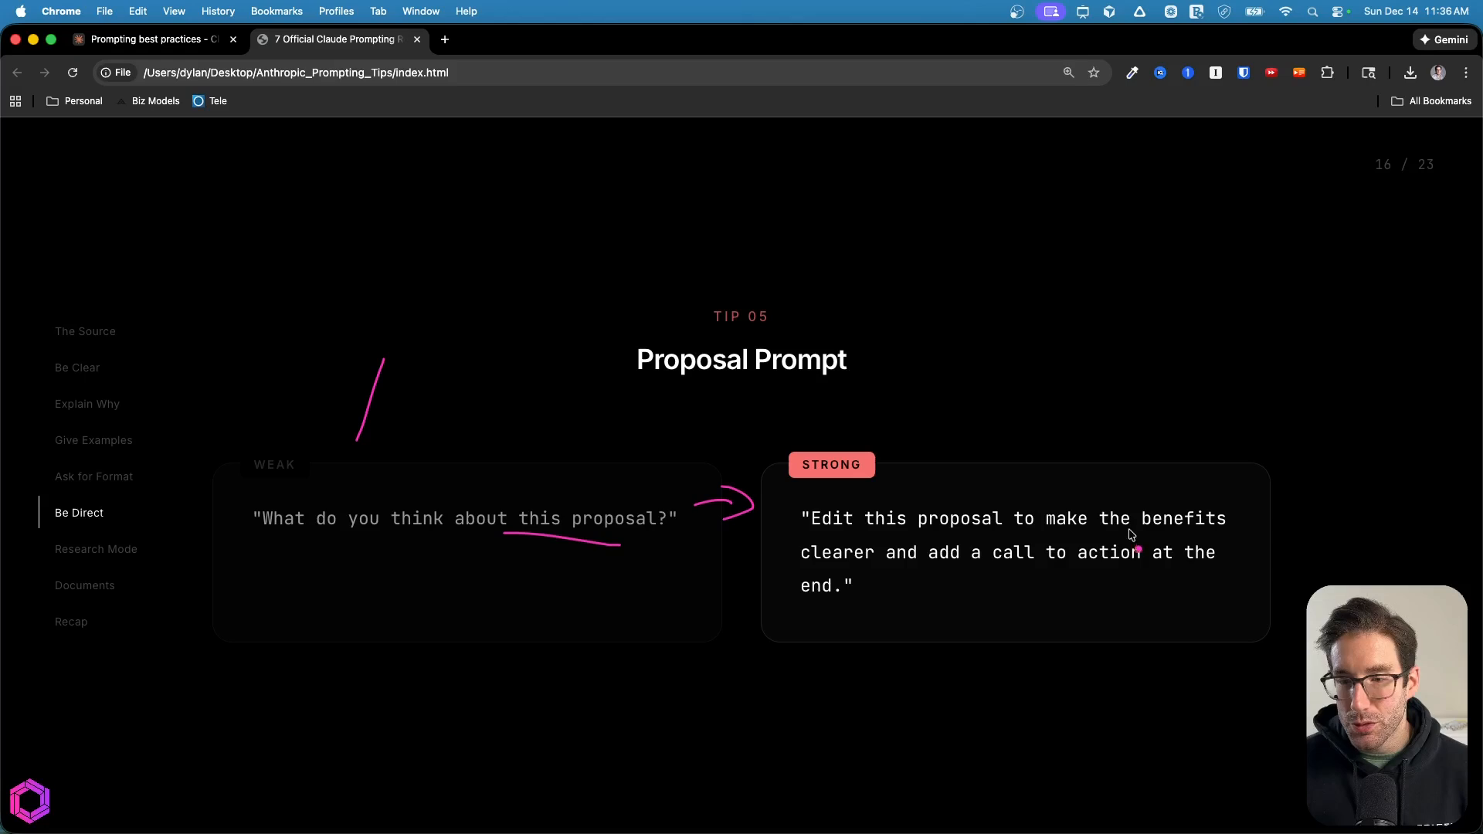
{"action": "left_click_drag", "start_coordinate": [963, 576], "coordinate": [1145, 591]}
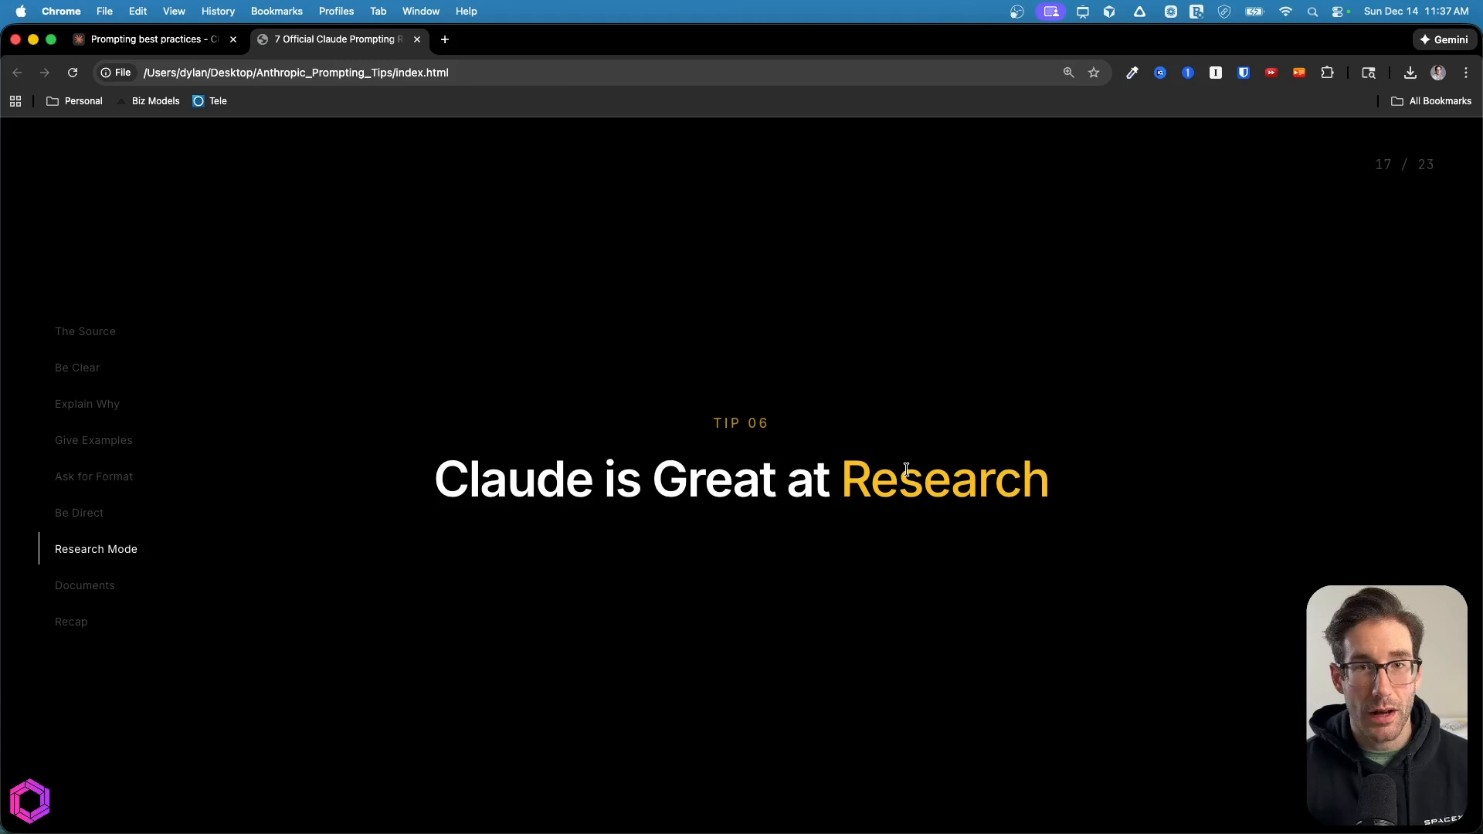
{"action": "key", "text": "right"}
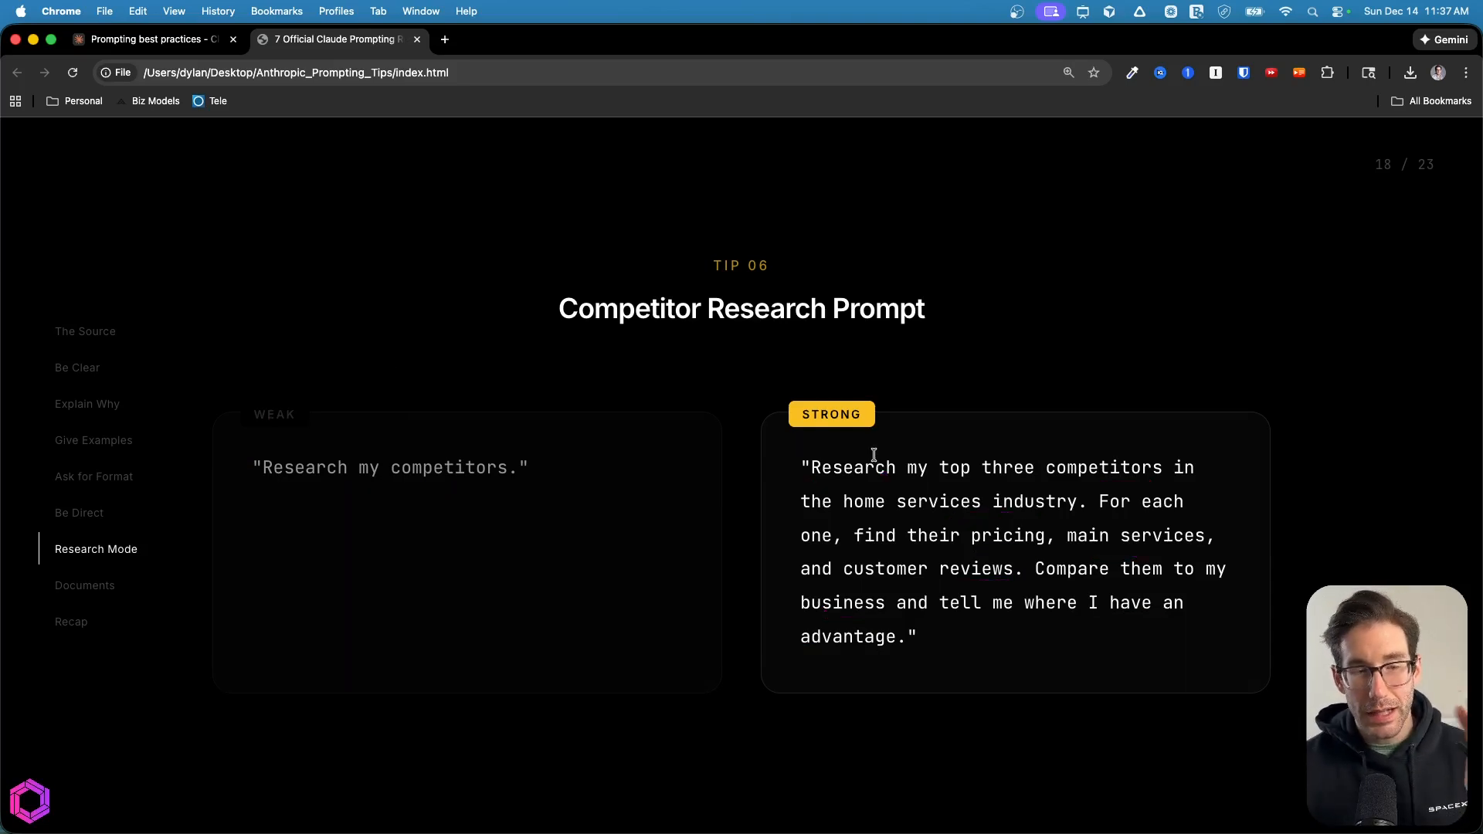
{"action": "mouse_move", "coordinate": [749, 372]}
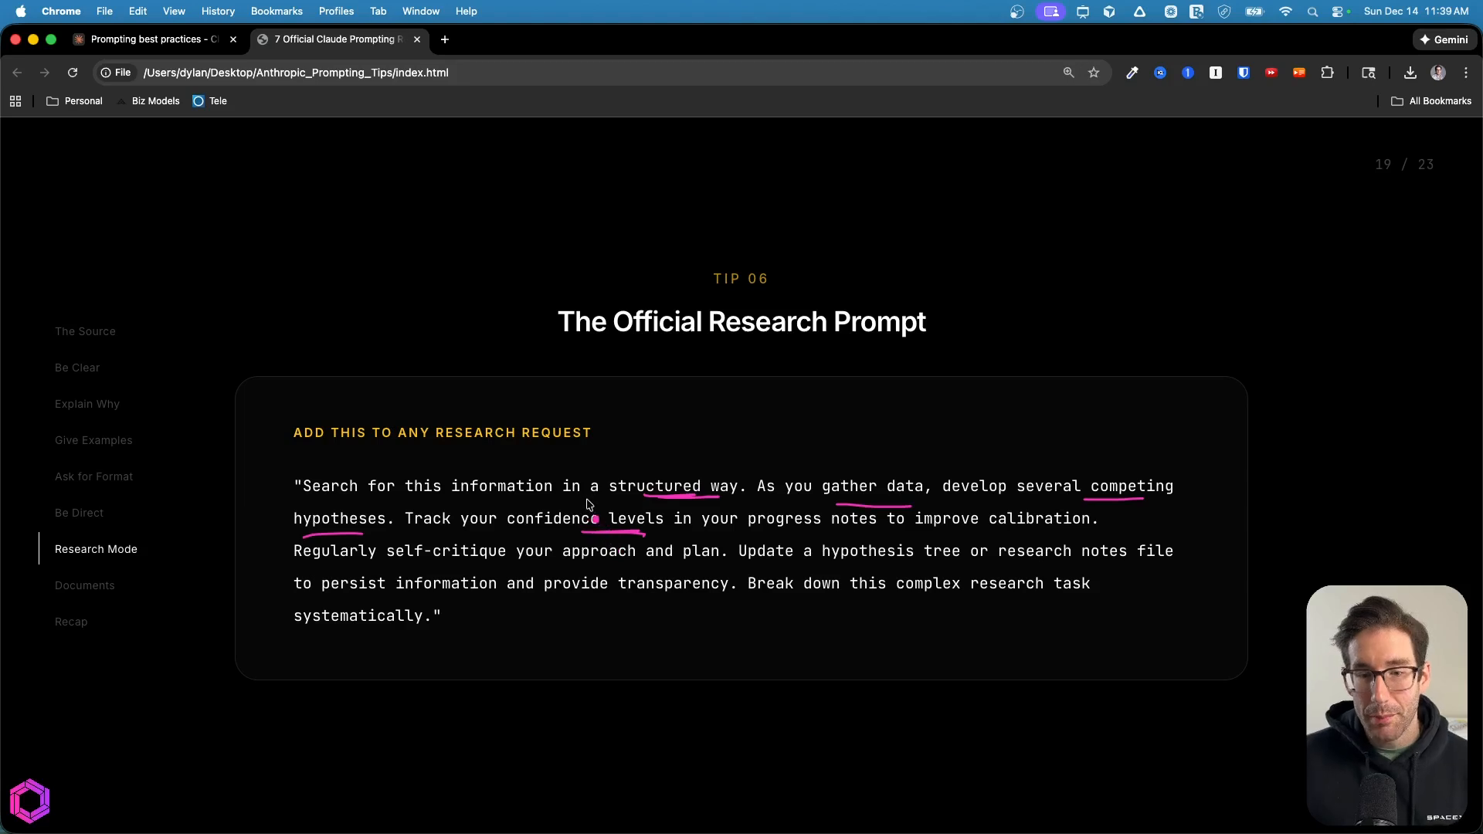
{"action": "mouse_move", "coordinate": [638, 482]}
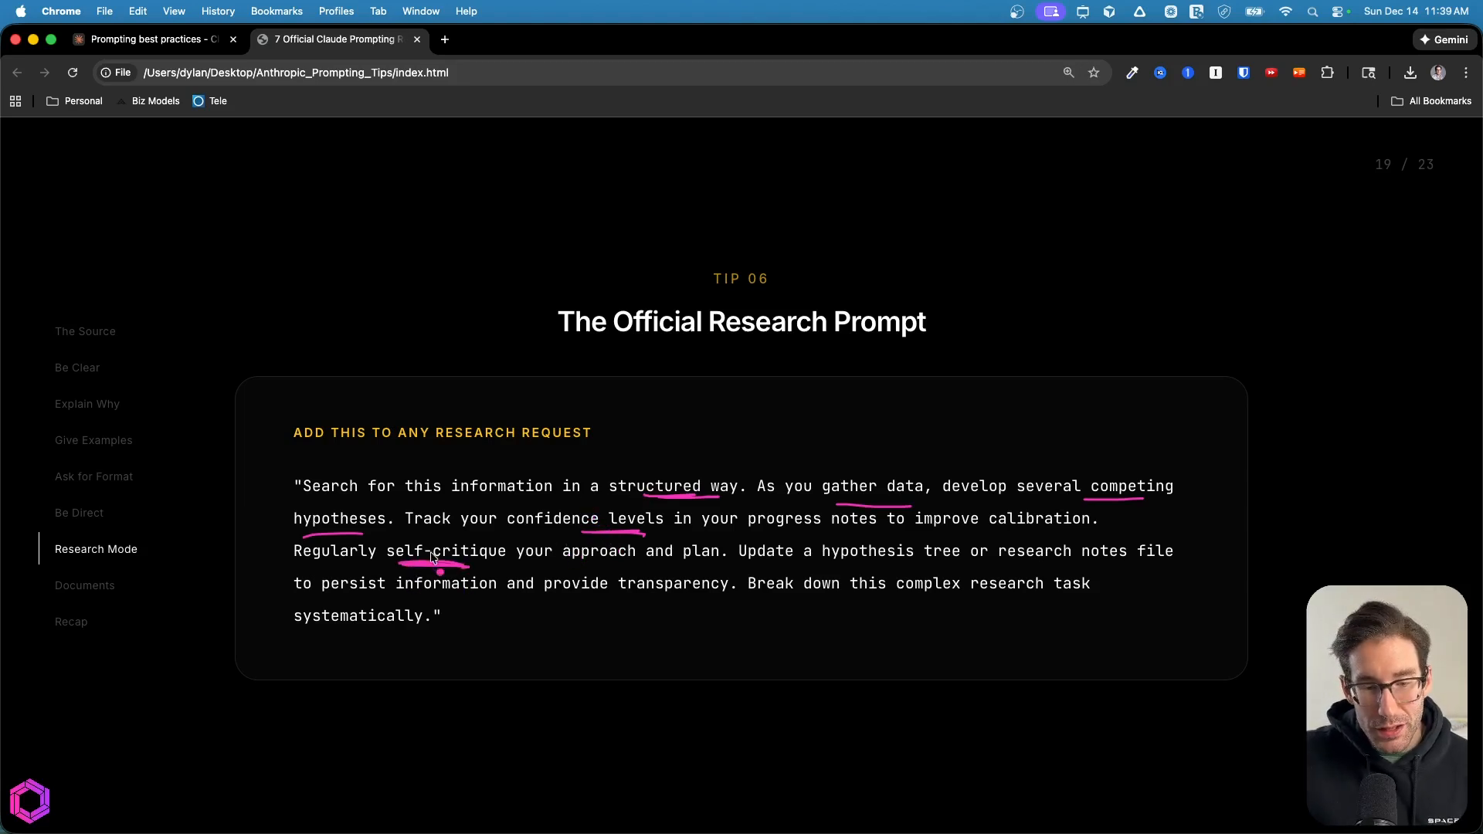
{"action": "mouse_move", "coordinate": [440, 558]}
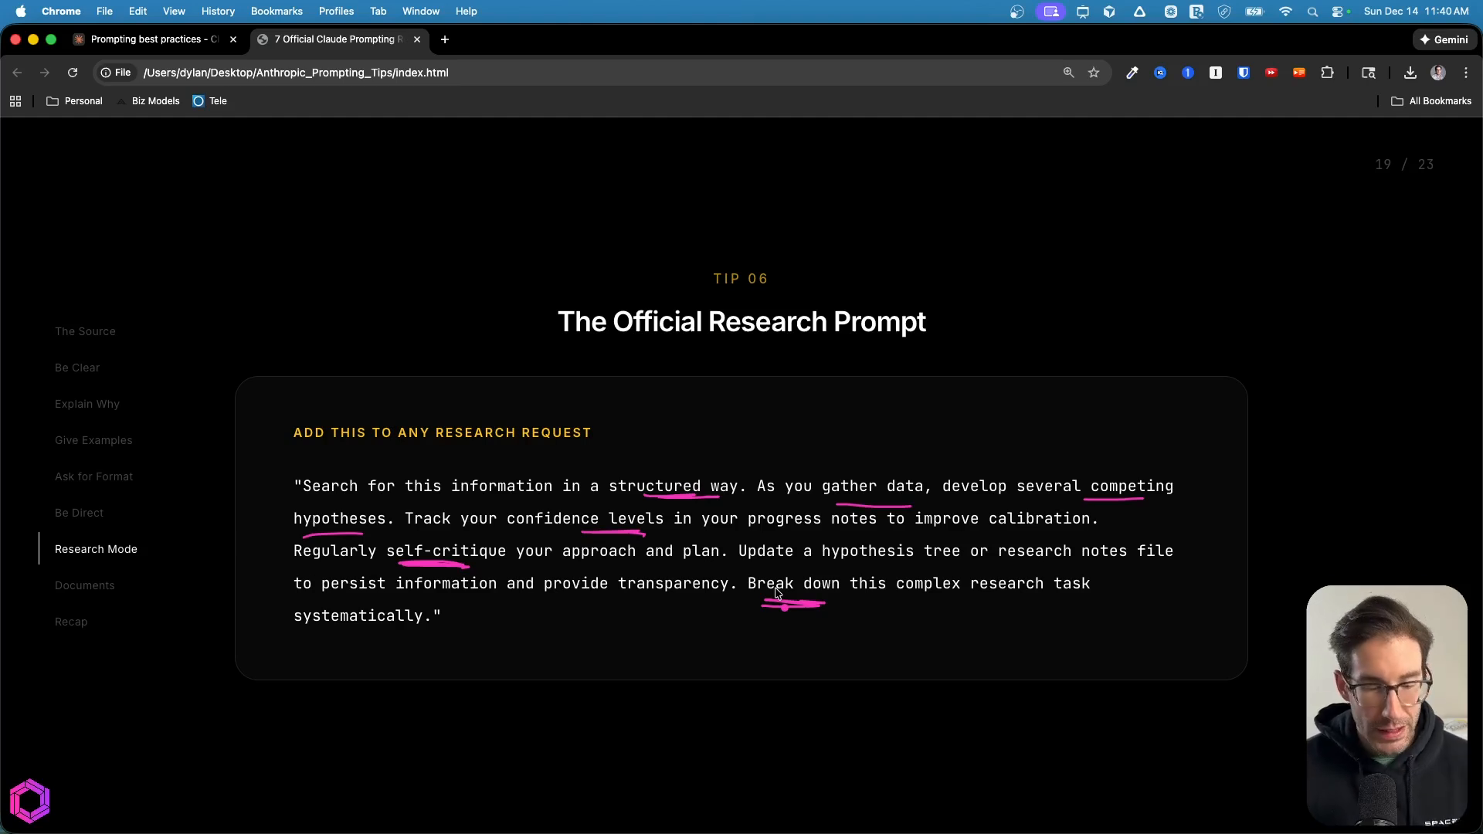
{"action": "mouse_move", "coordinate": [788, 536]}
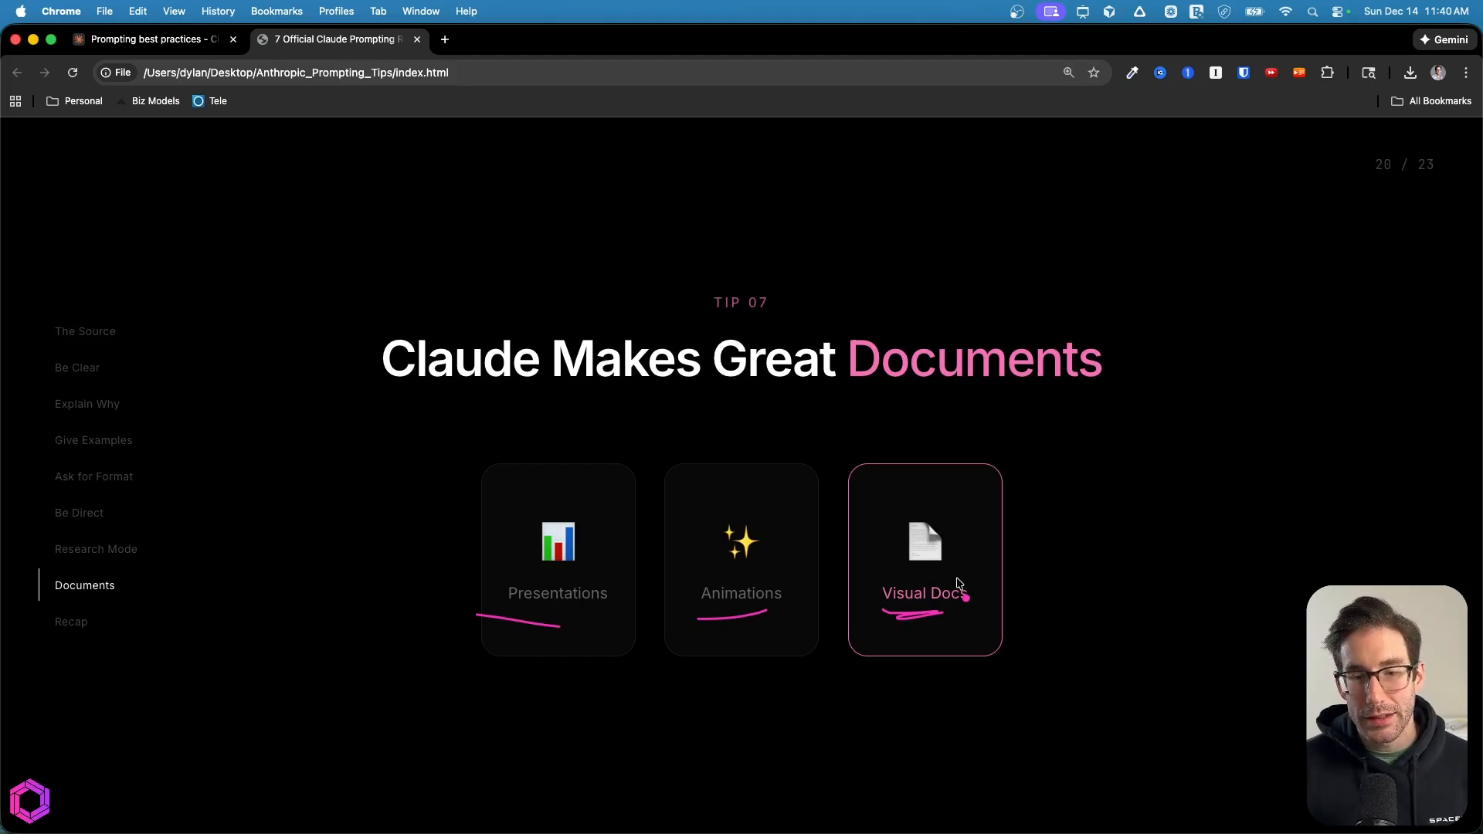
{"action": "mouse_move", "coordinate": [1046, 541]}
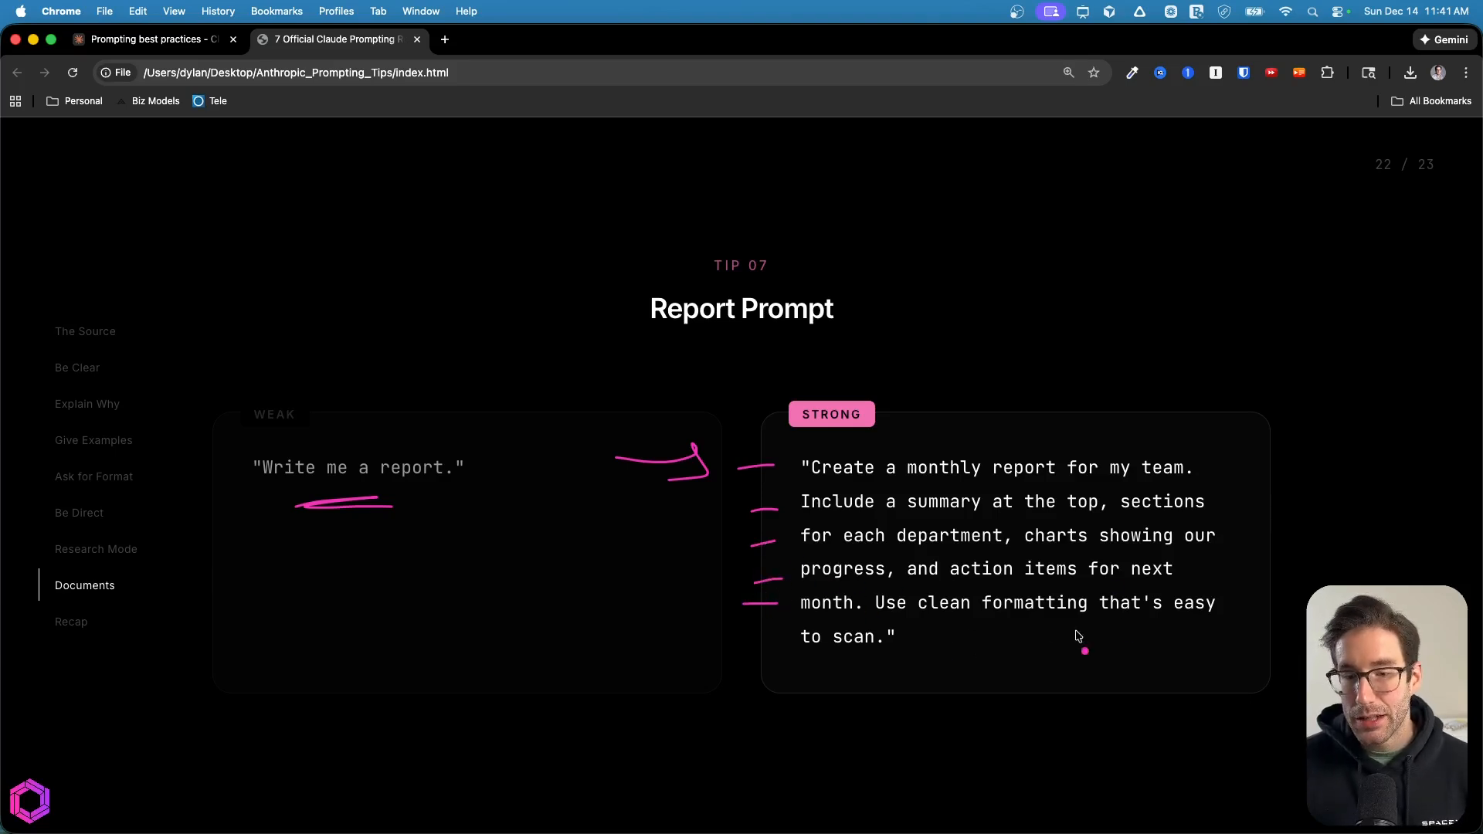
Draw a pen mark on the strong report prompt on slide 22.
{"action": "left_click_drag", "start_coordinate": [1075, 629], "coordinate": [1179, 629]}
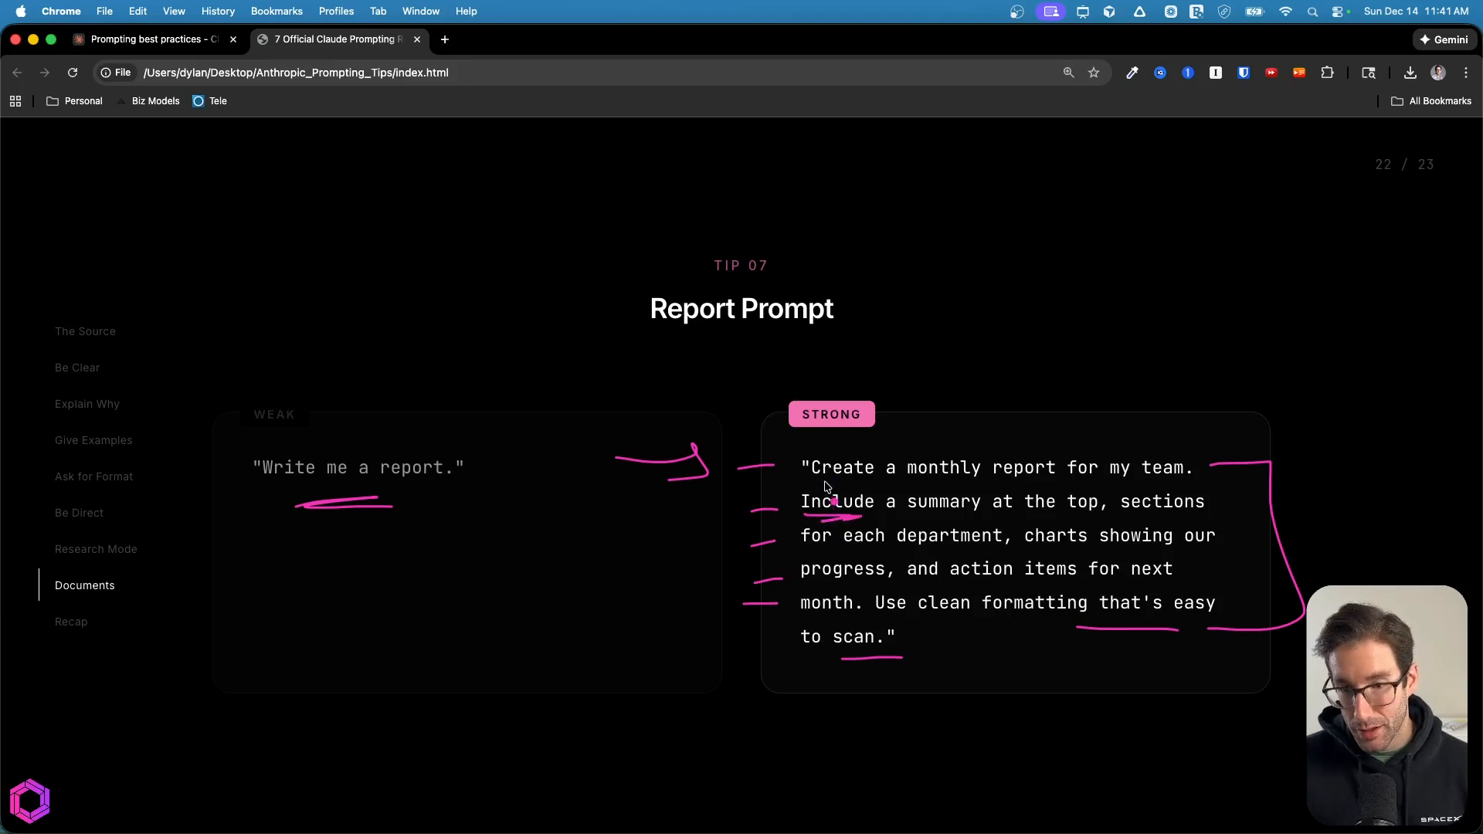
{"action": "mouse_move", "coordinate": [825, 499]}
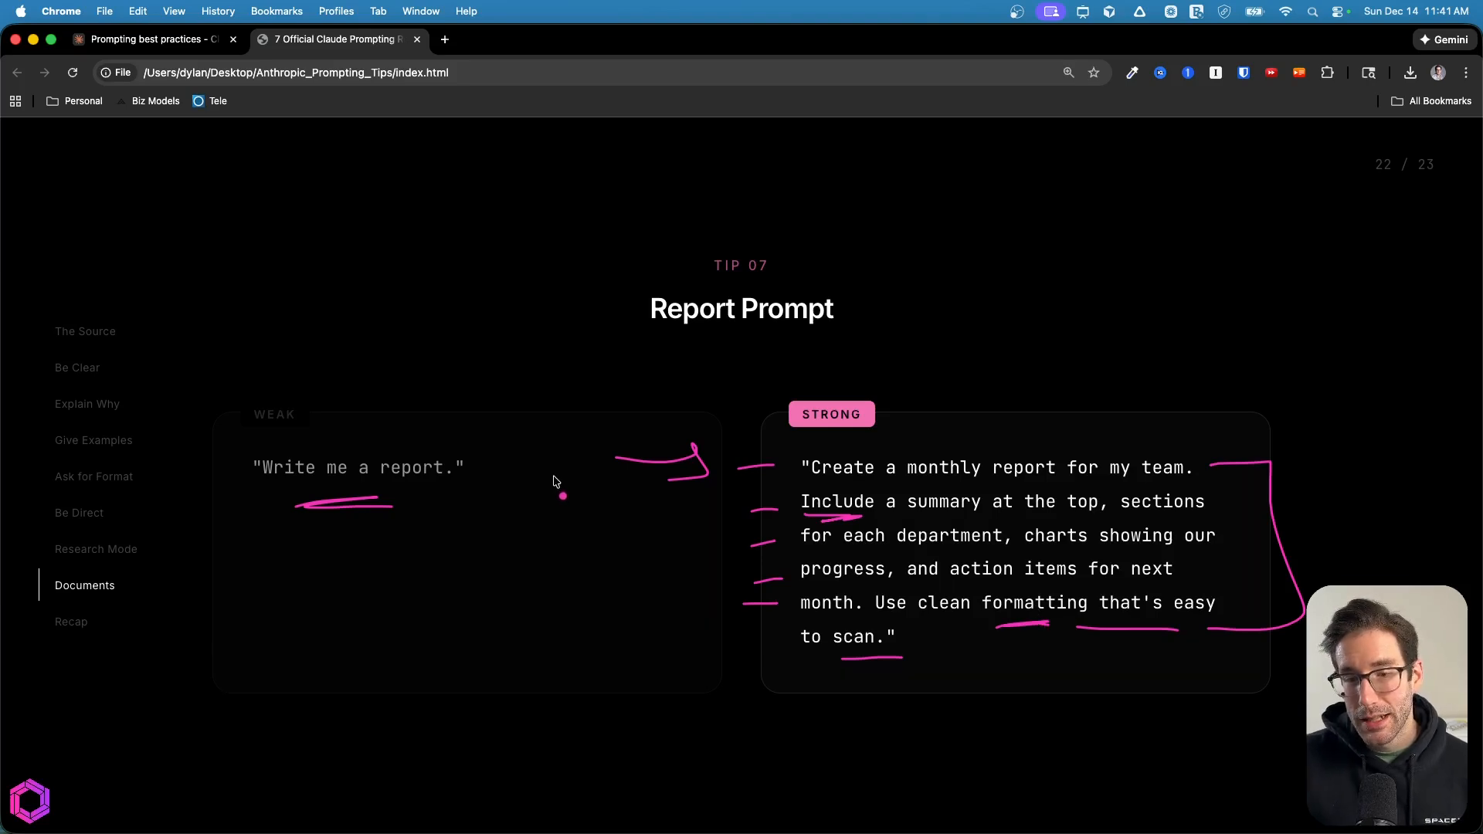
{"action": "mouse_move", "coordinate": [564, 485]}
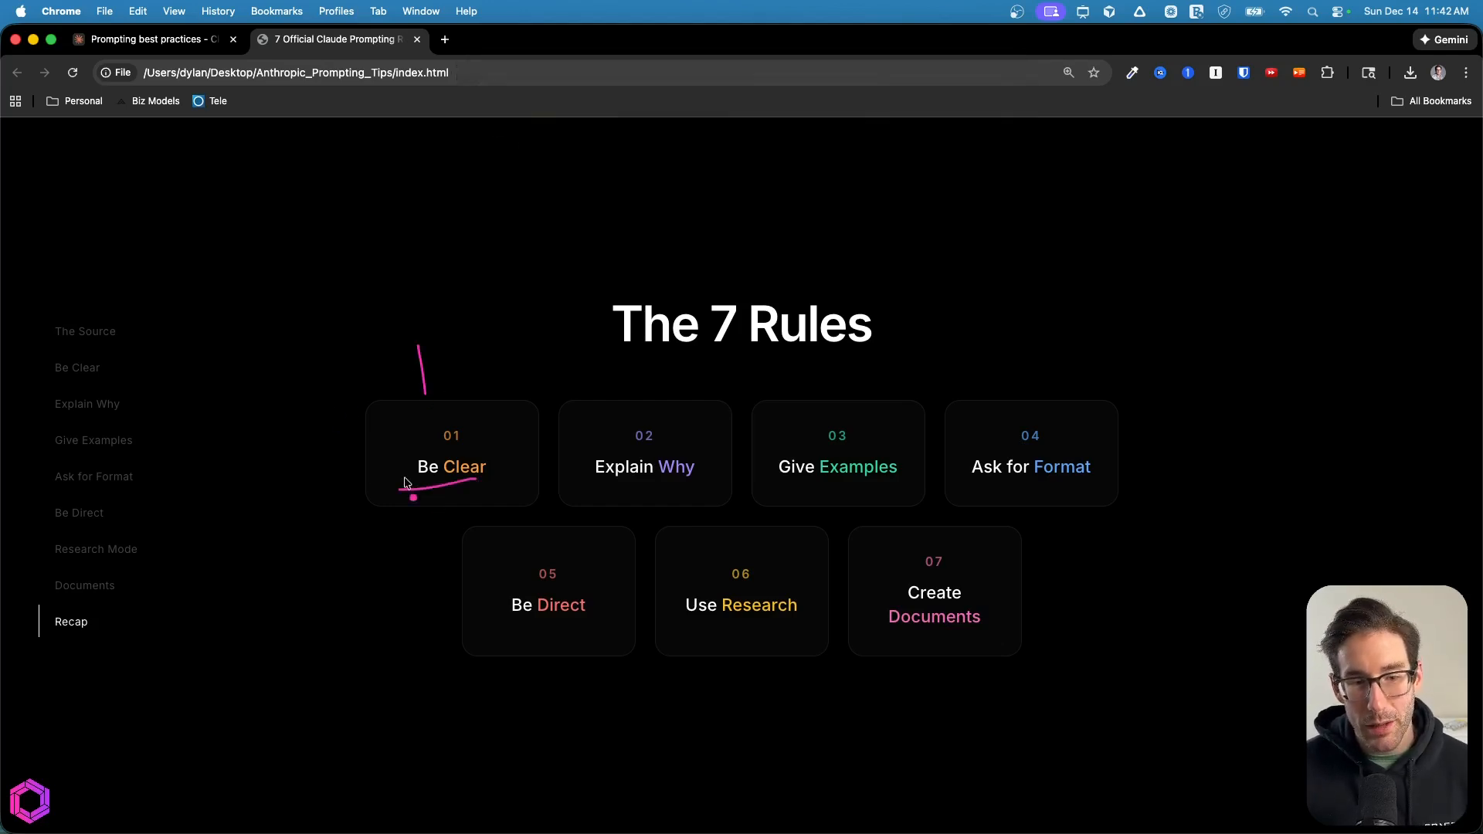
{"action": "mouse_move", "coordinate": [440, 324]}
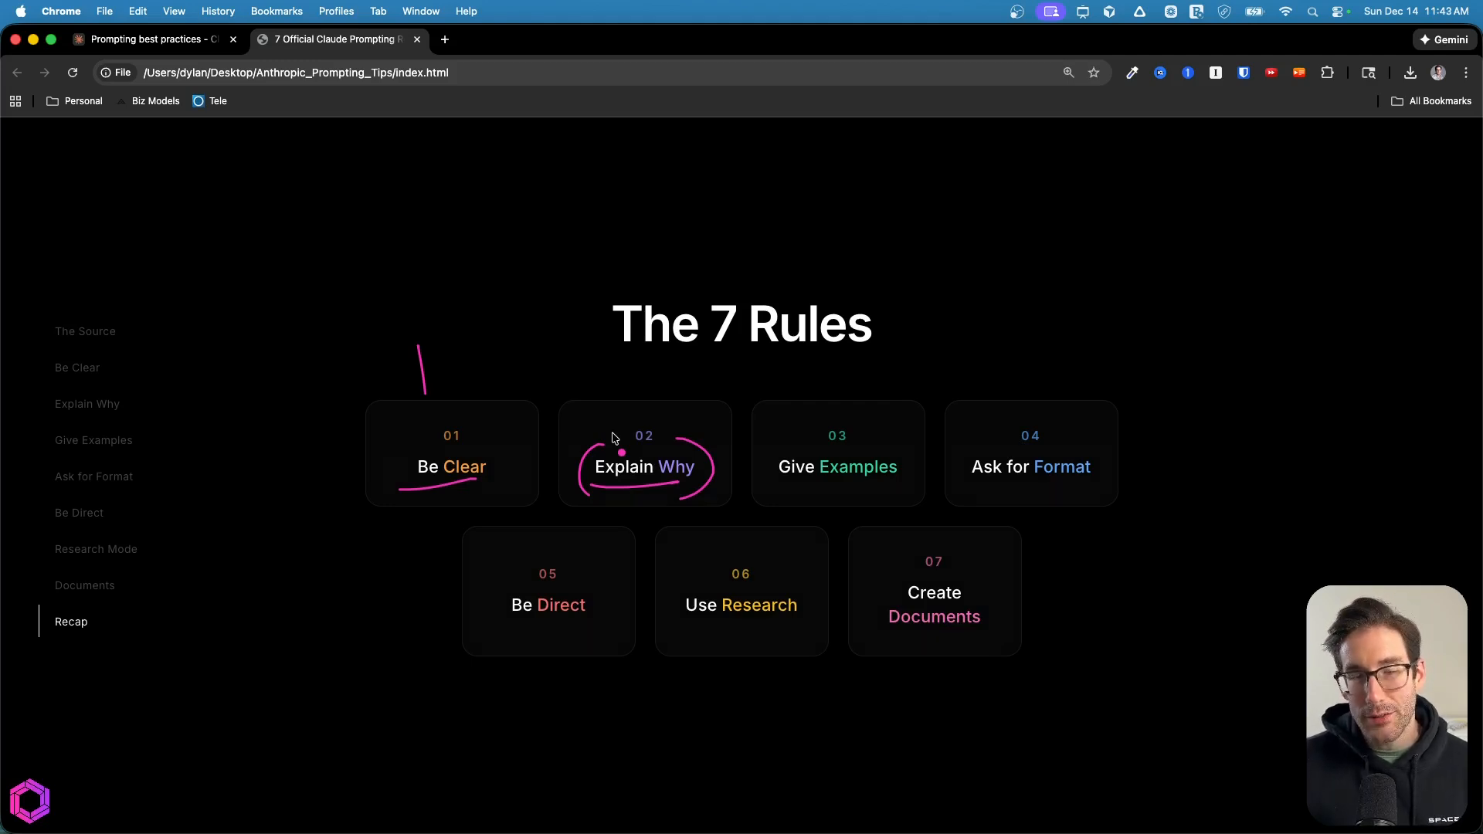
{"action": "mouse_move", "coordinate": [819, 487]}
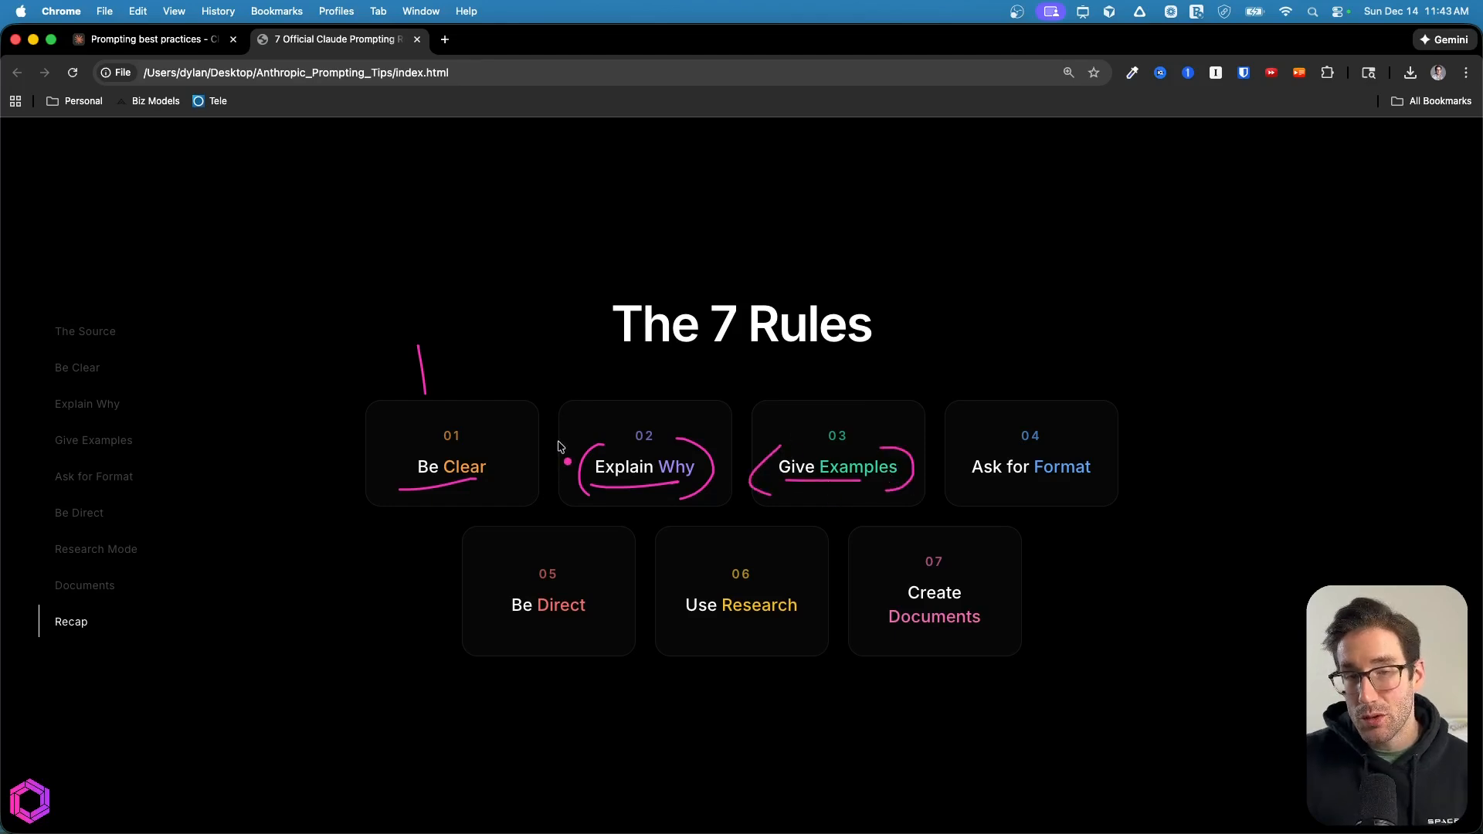
{"action": "mouse_move", "coordinate": [556, 434]}
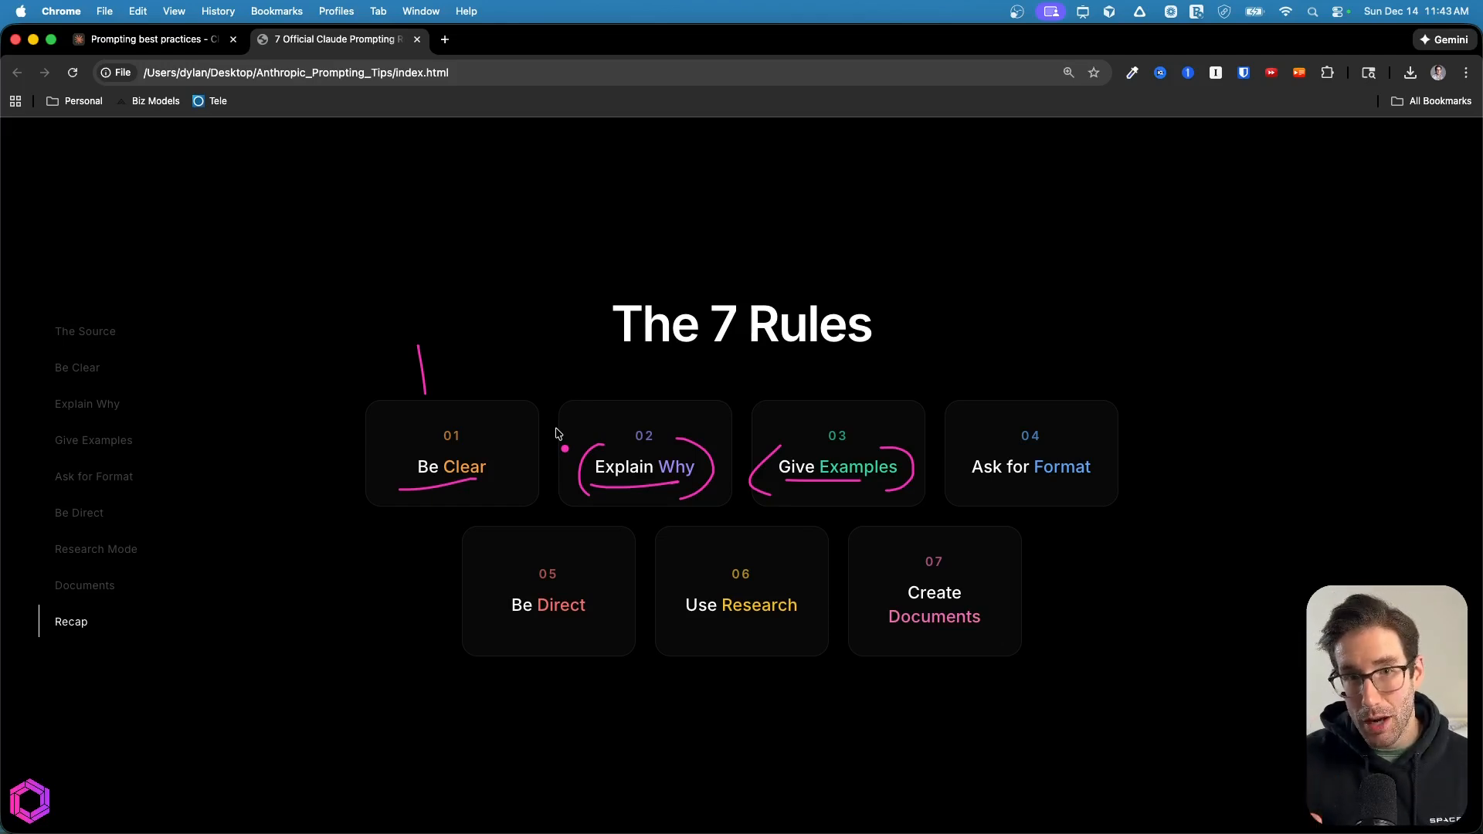
{"action": "mouse_move", "coordinate": [1037, 470]}
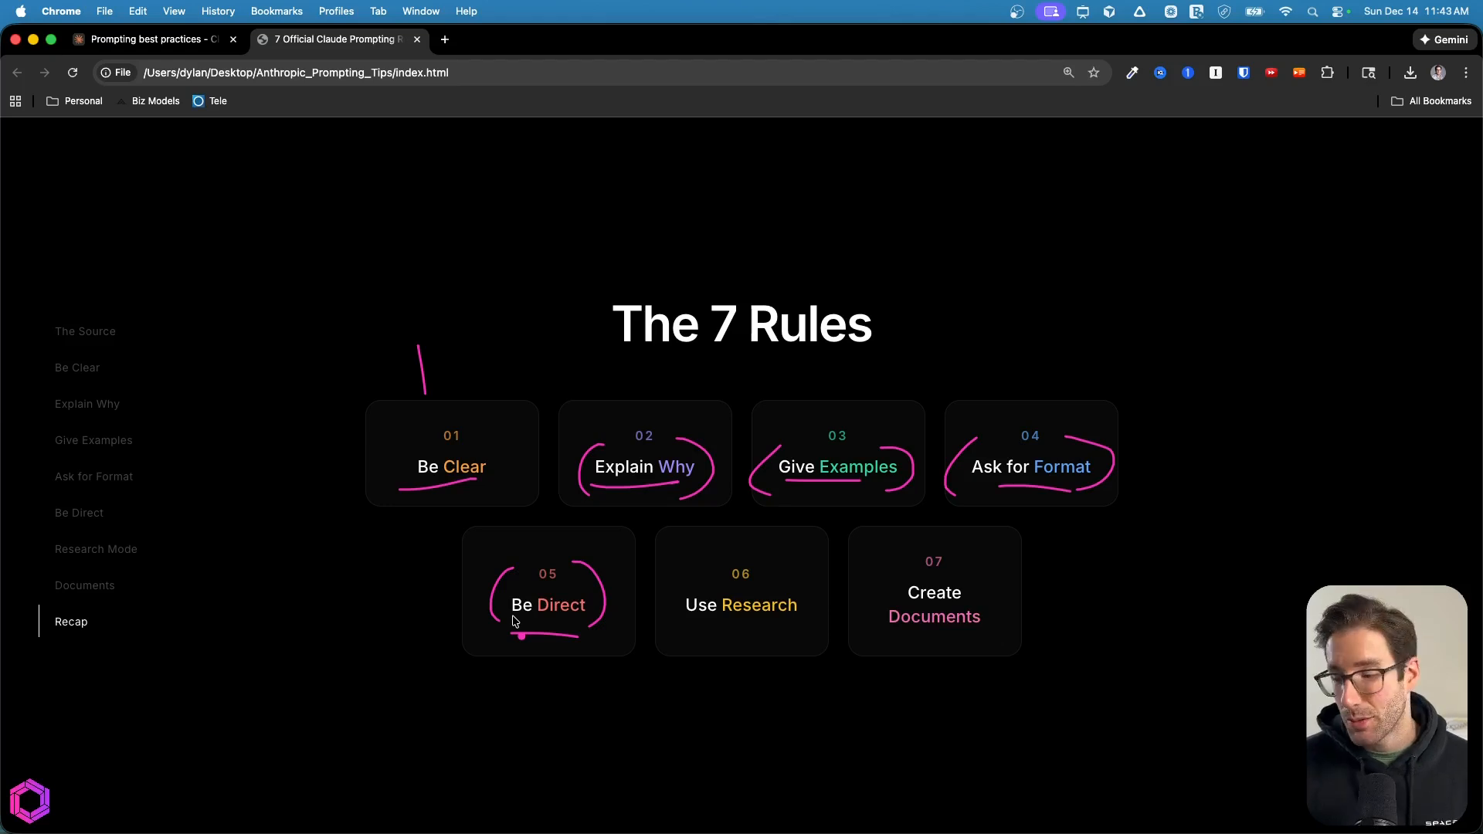
{"action": "mouse_move", "coordinate": [776, 629]}
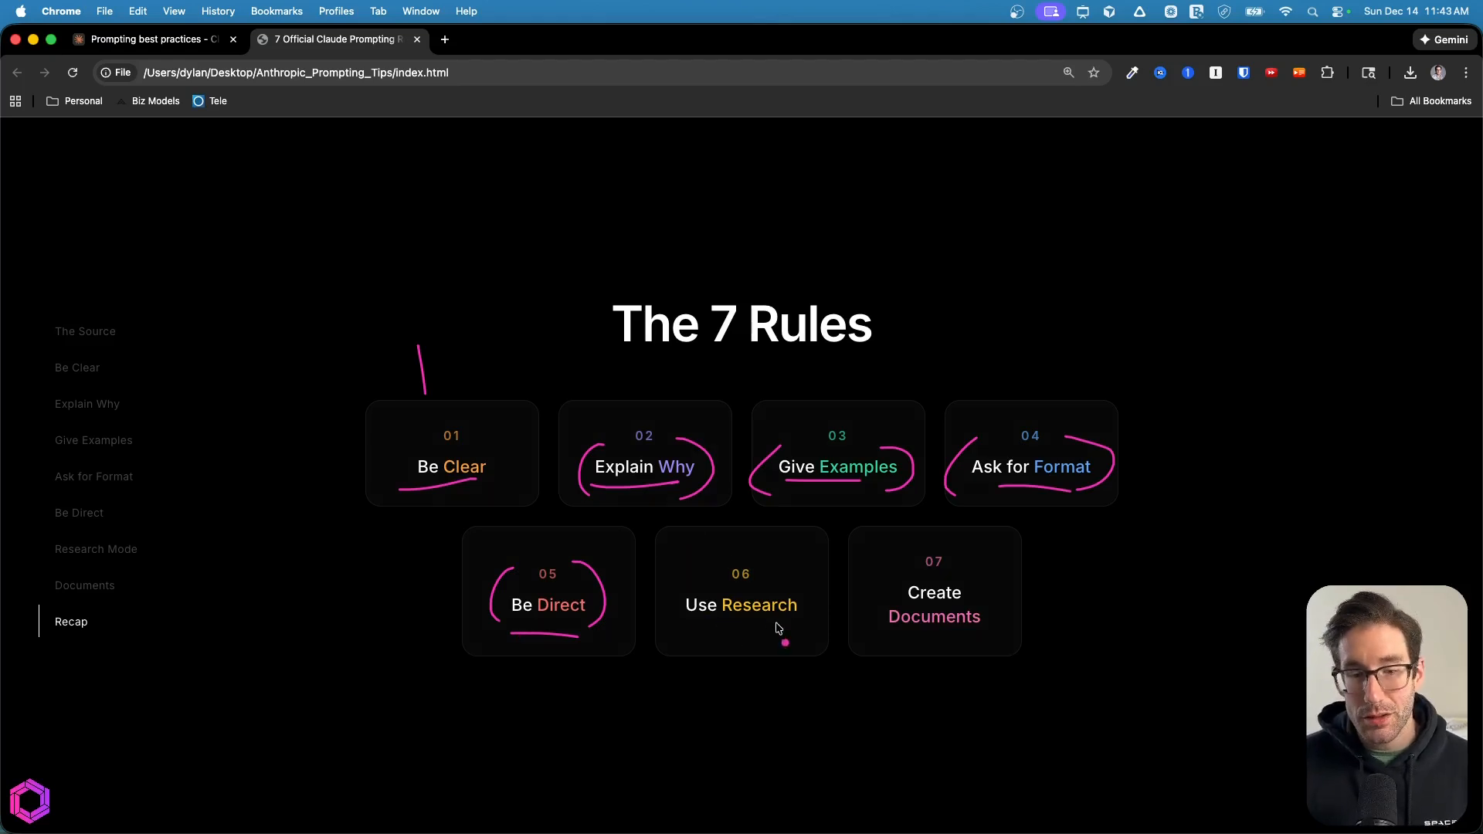